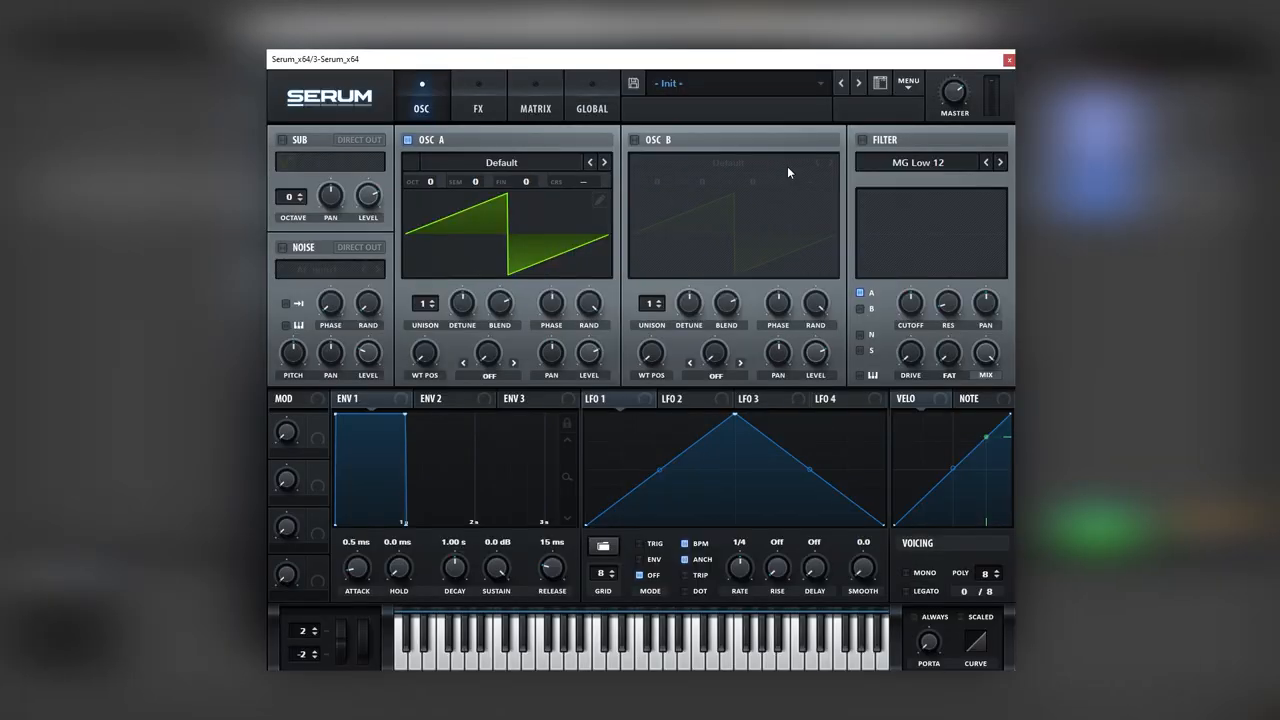
mouse_move(488, 490)
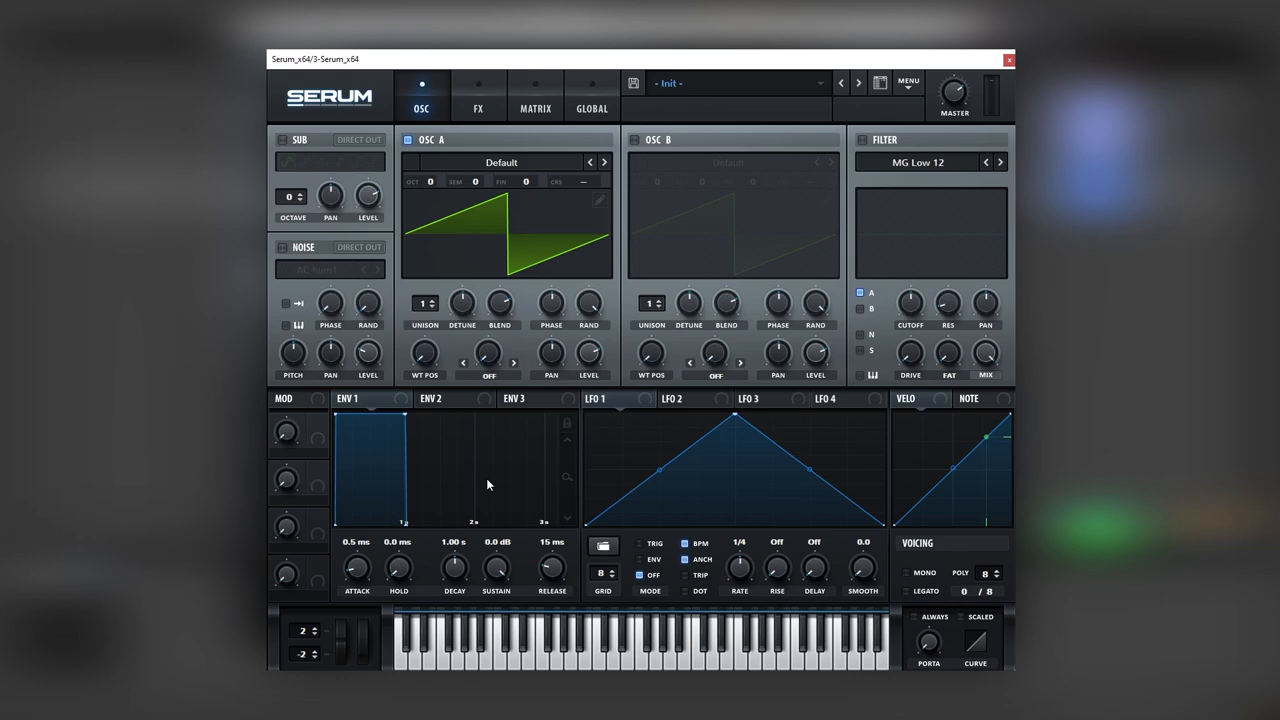
mouse_move(903, 537)
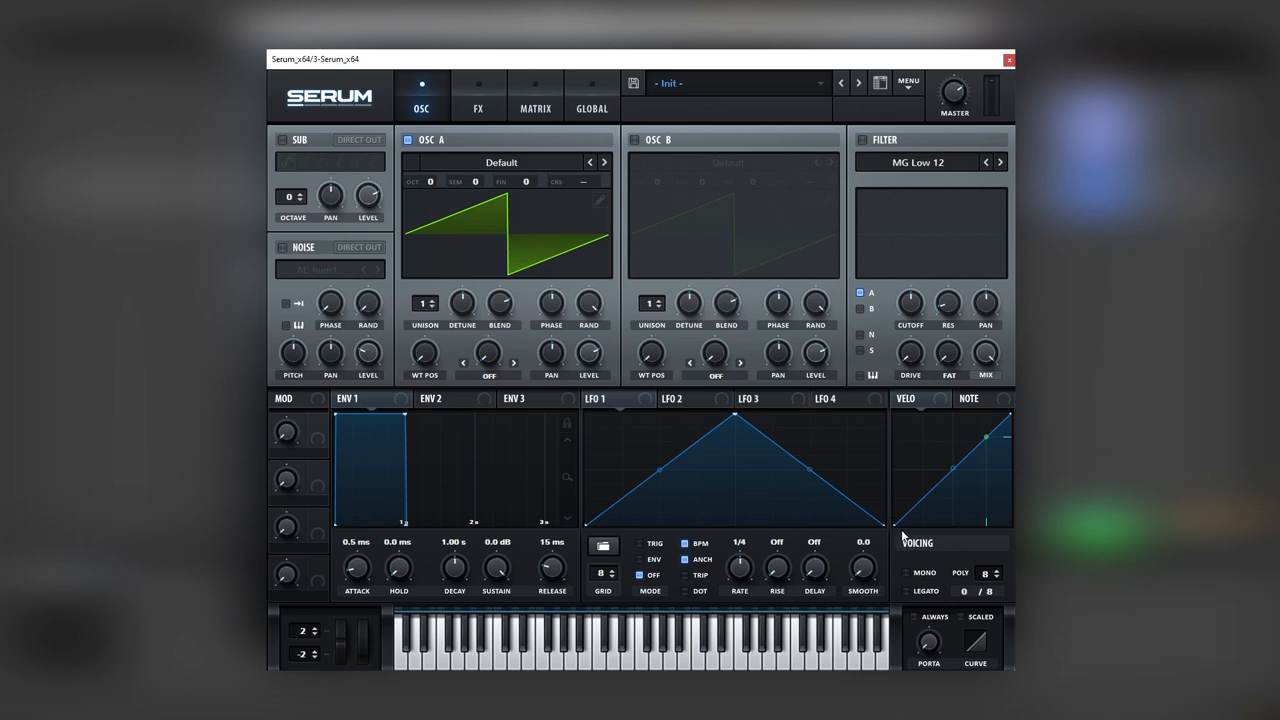
- Make Serum's init patch mono legato with pitch-bend range 8 up and 1 down
left_click(908, 573)
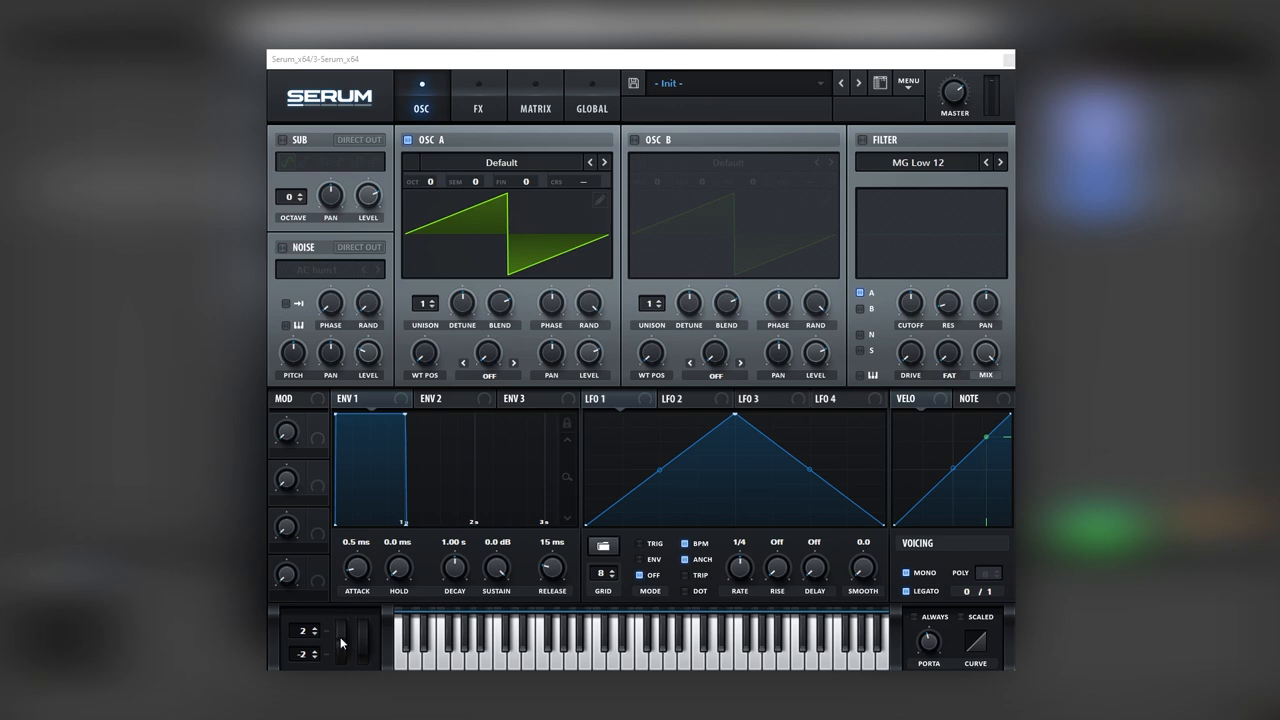
left_click_drag(352, 650, 352, 620)
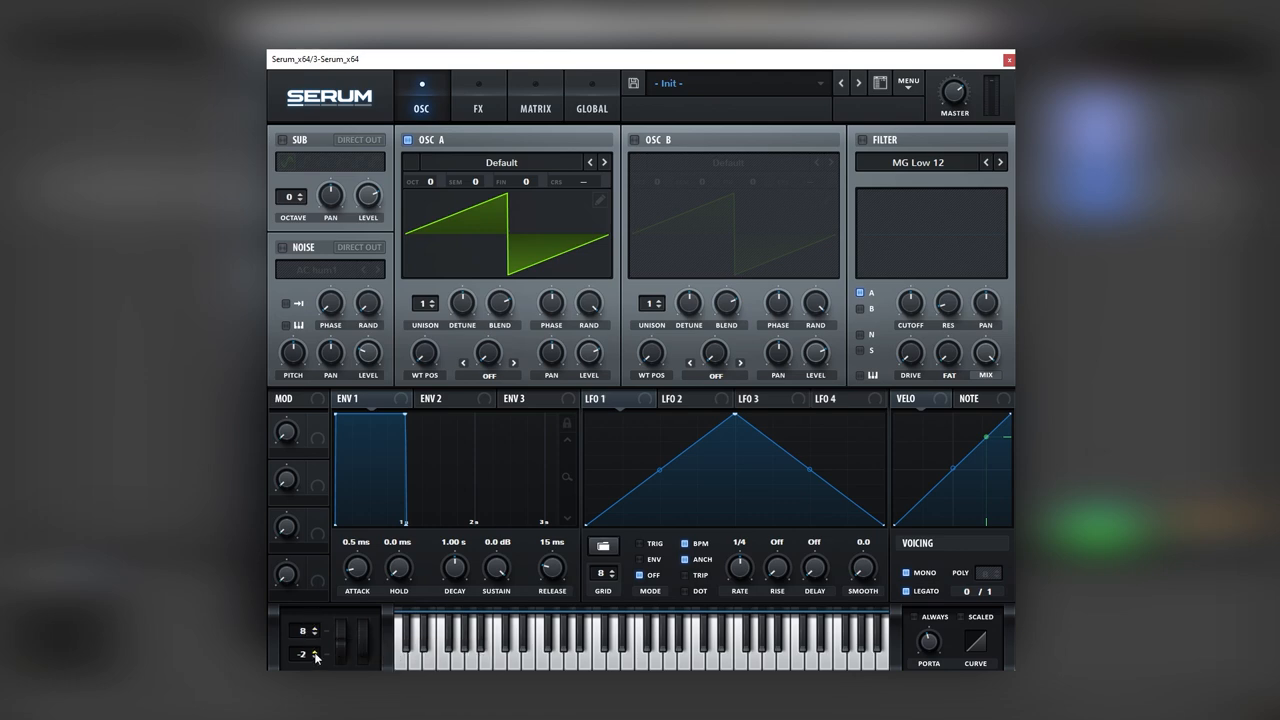
left_click_drag(298, 655, 340, 645)
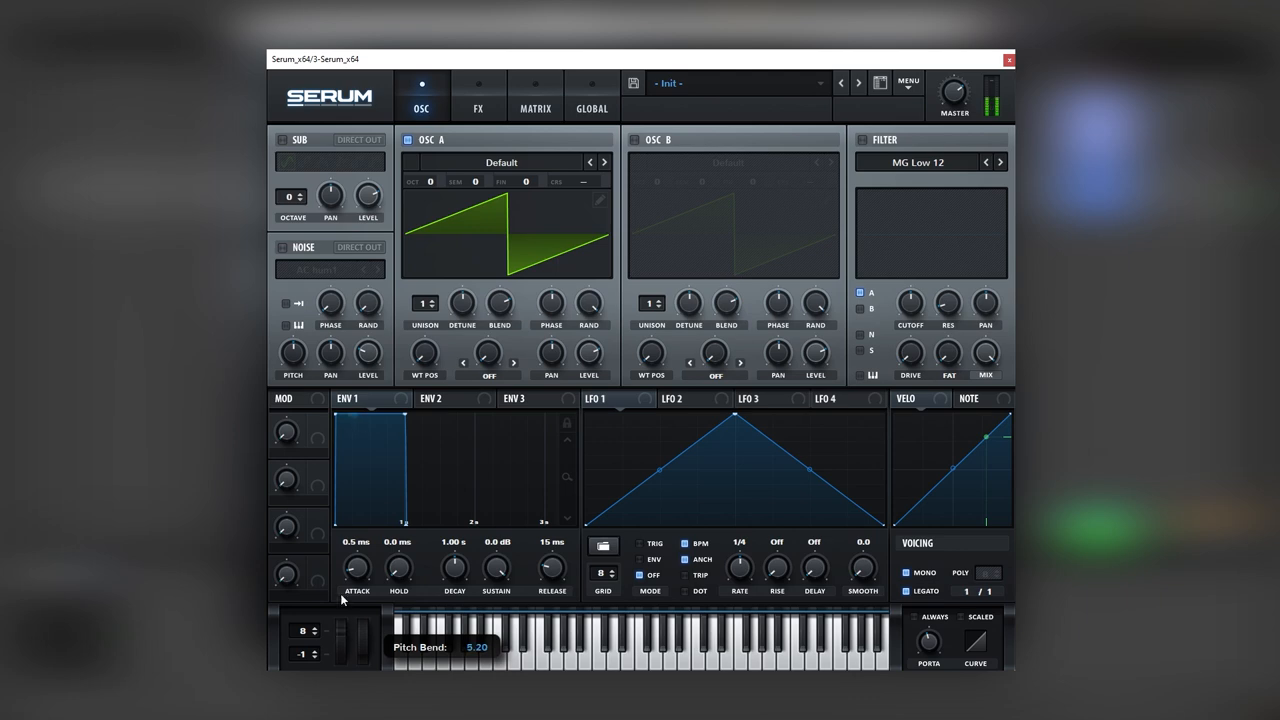
left_click_drag(360, 630, 360, 660)
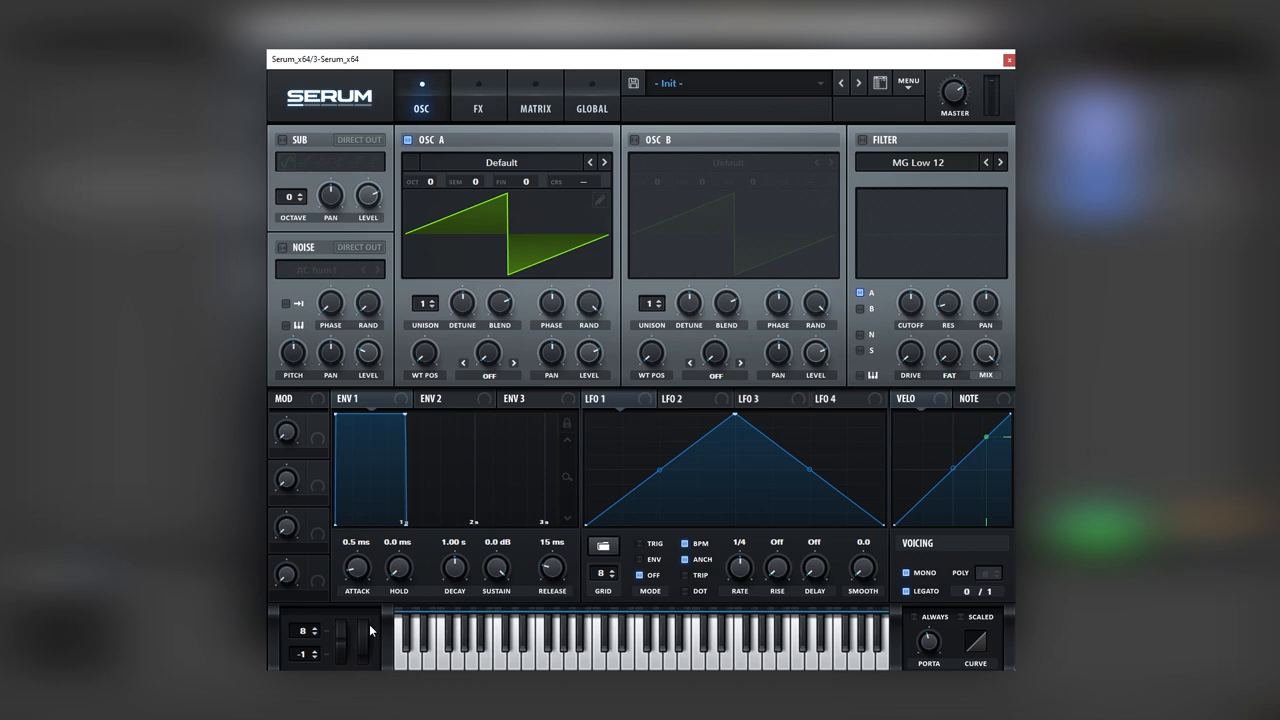
mouse_move(1002, 88)
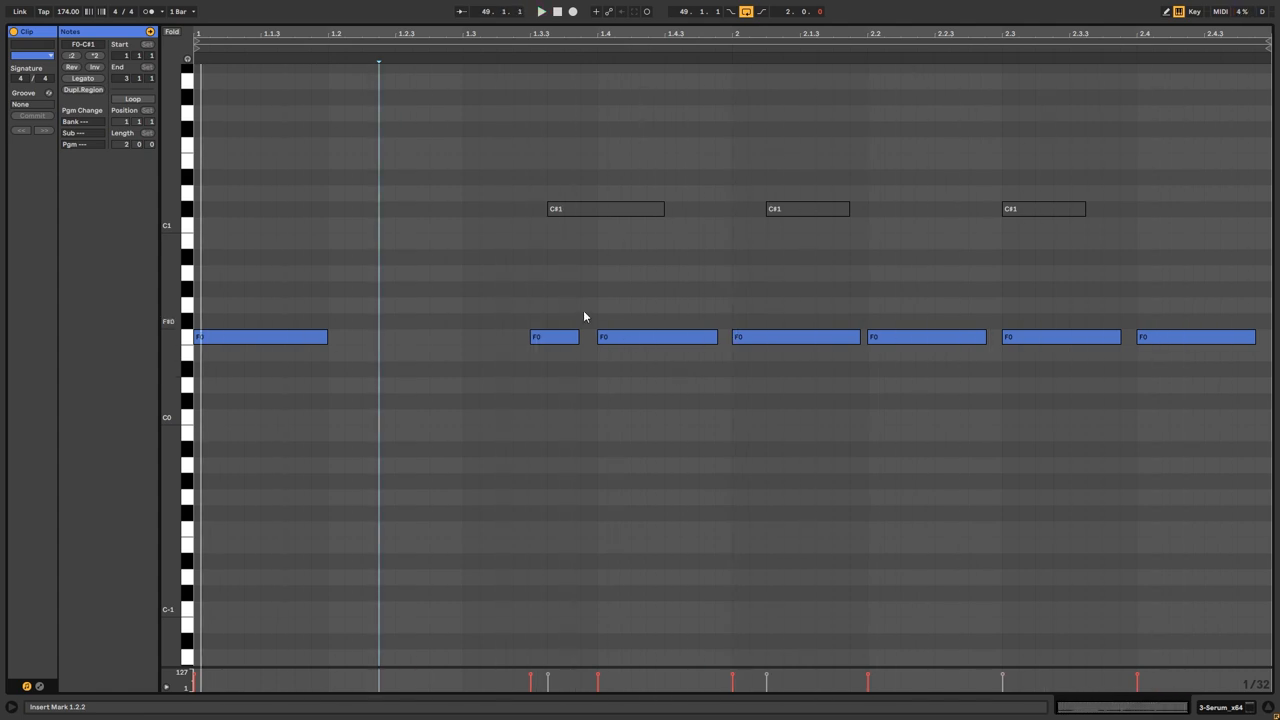
- Close Serum and show the bass clip's F0 and C#1 notes in Detail View
left_click(604, 208)
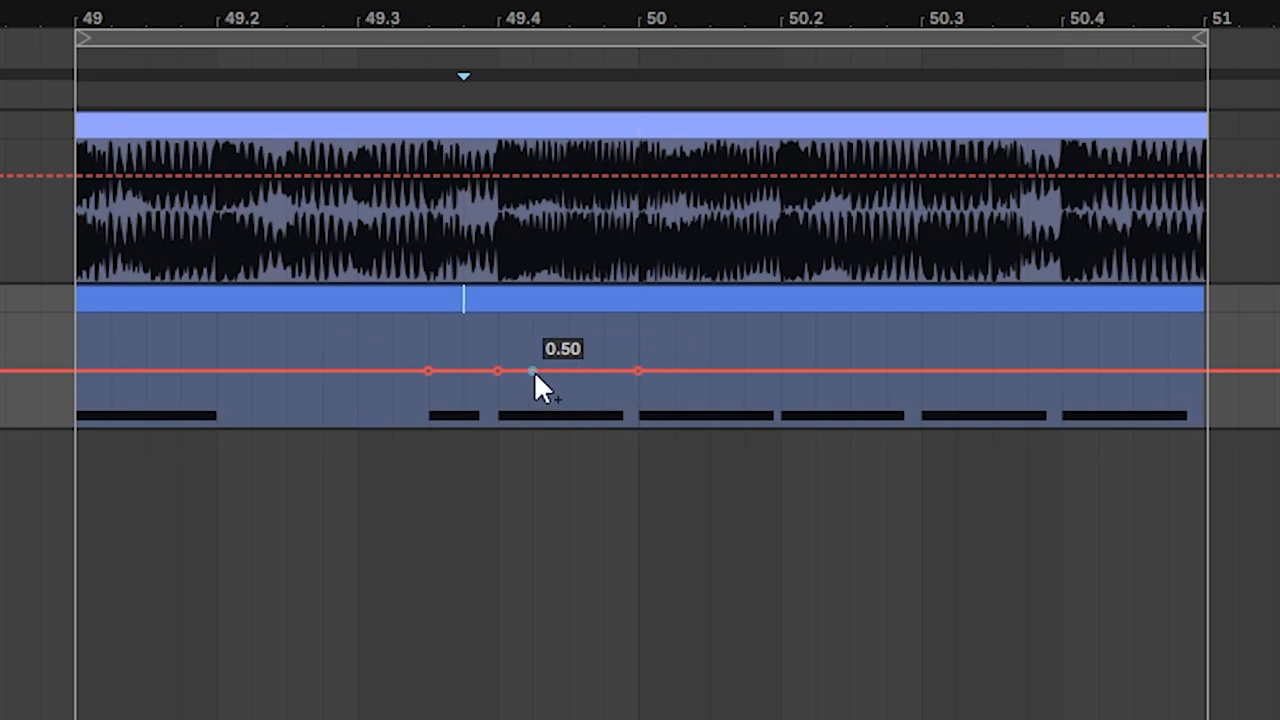
- Raise the automation near bar 49.4 and bend it into a curved bump
left_click_drag(528, 371, 528, 320)
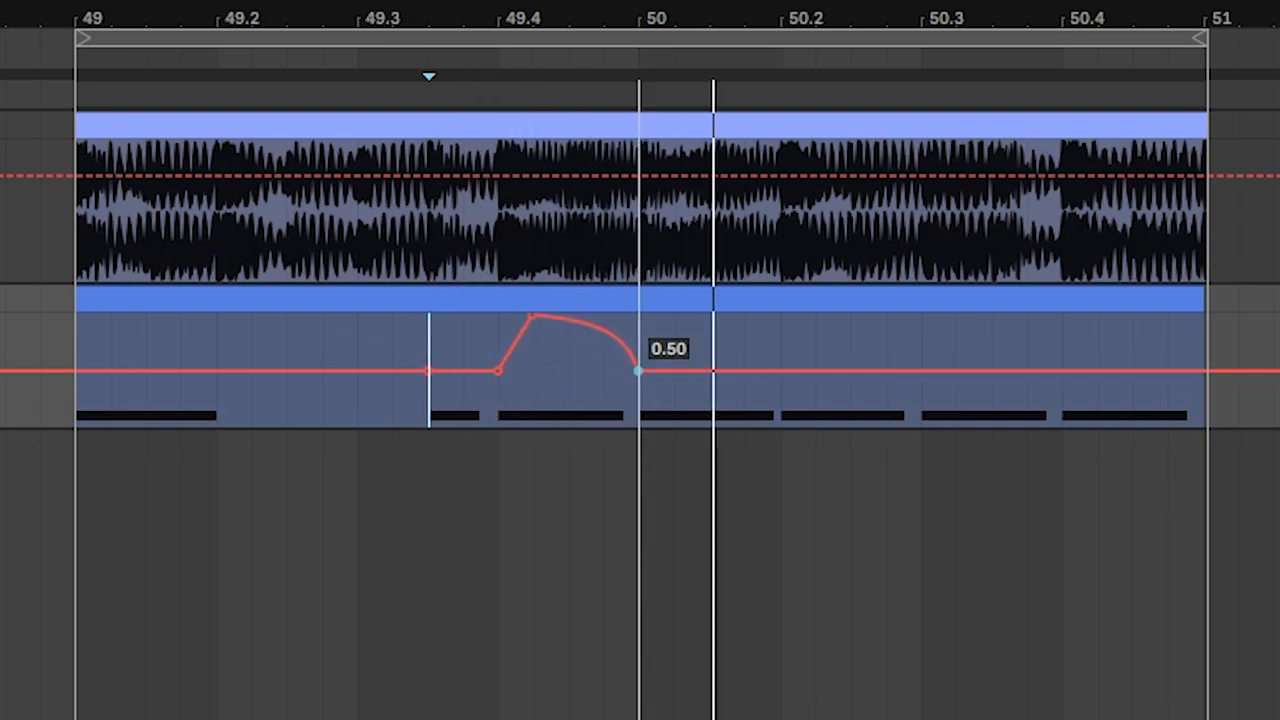
left_click_drag(638, 372, 623, 372)
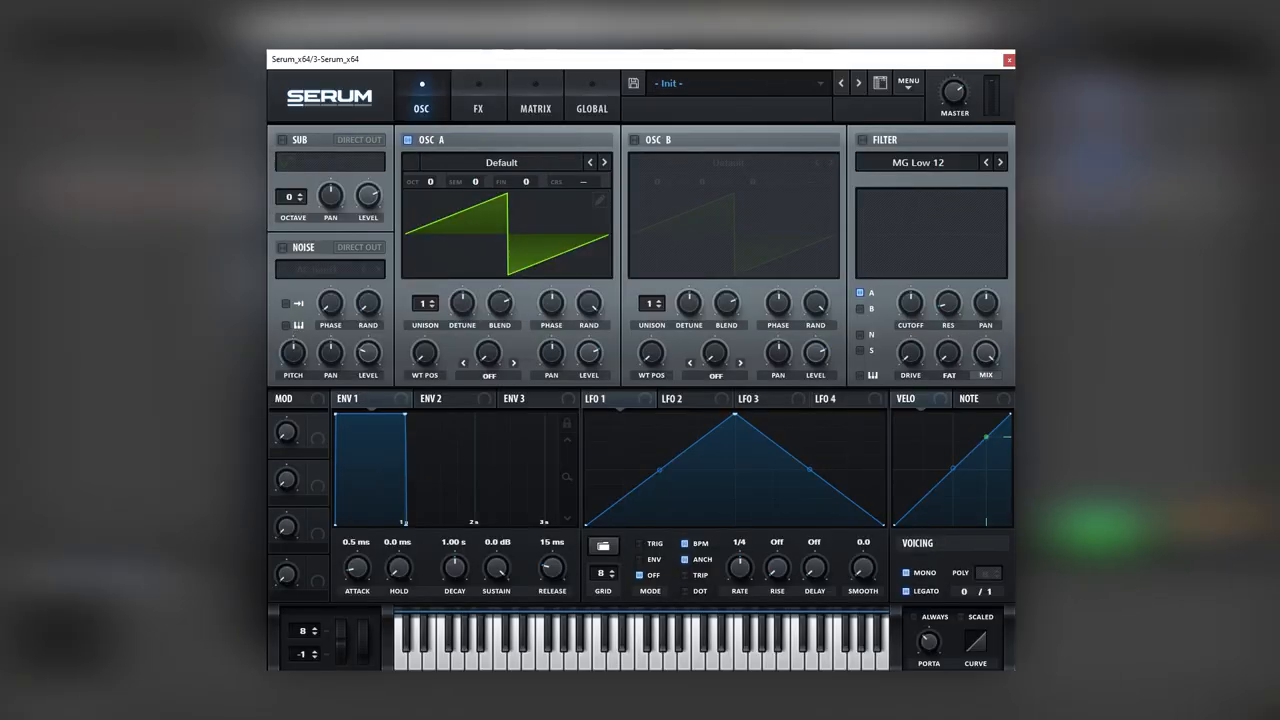
- Give oscillator A the ICanHasKick wavetable at position 48, and turn the compressor off
left_click(500, 162)
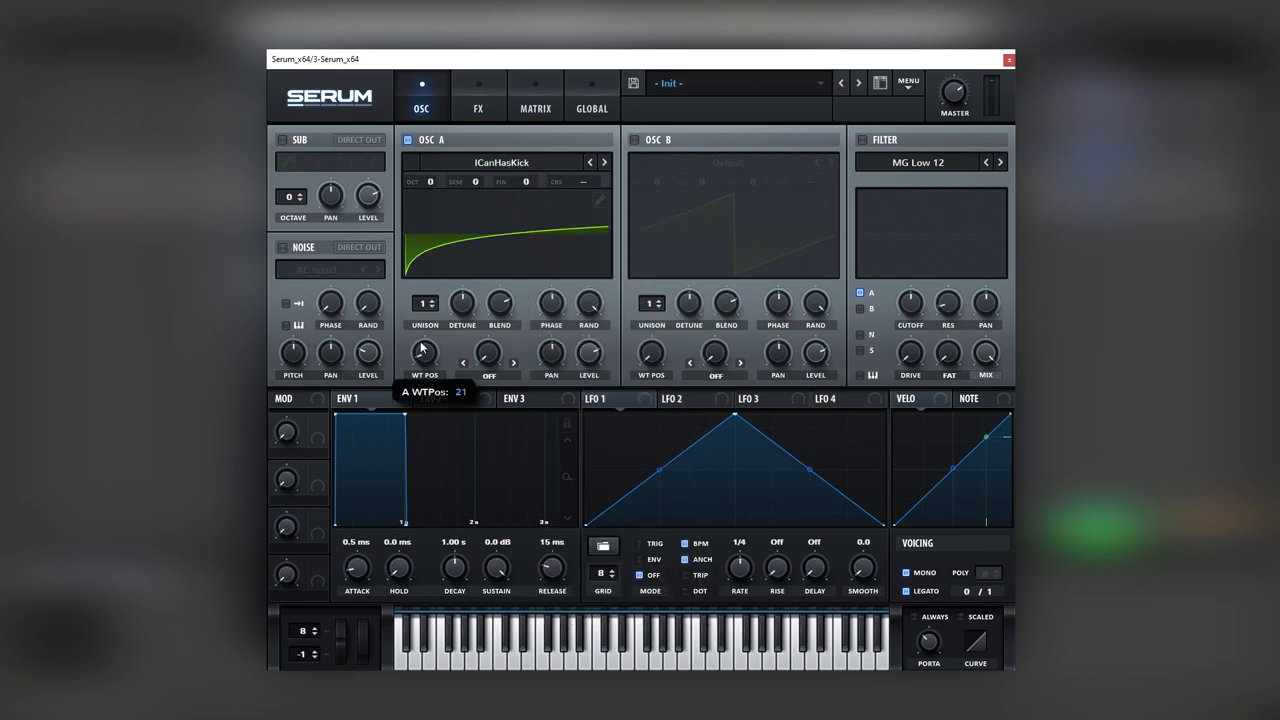
left_click_drag(424, 355, 424, 320)
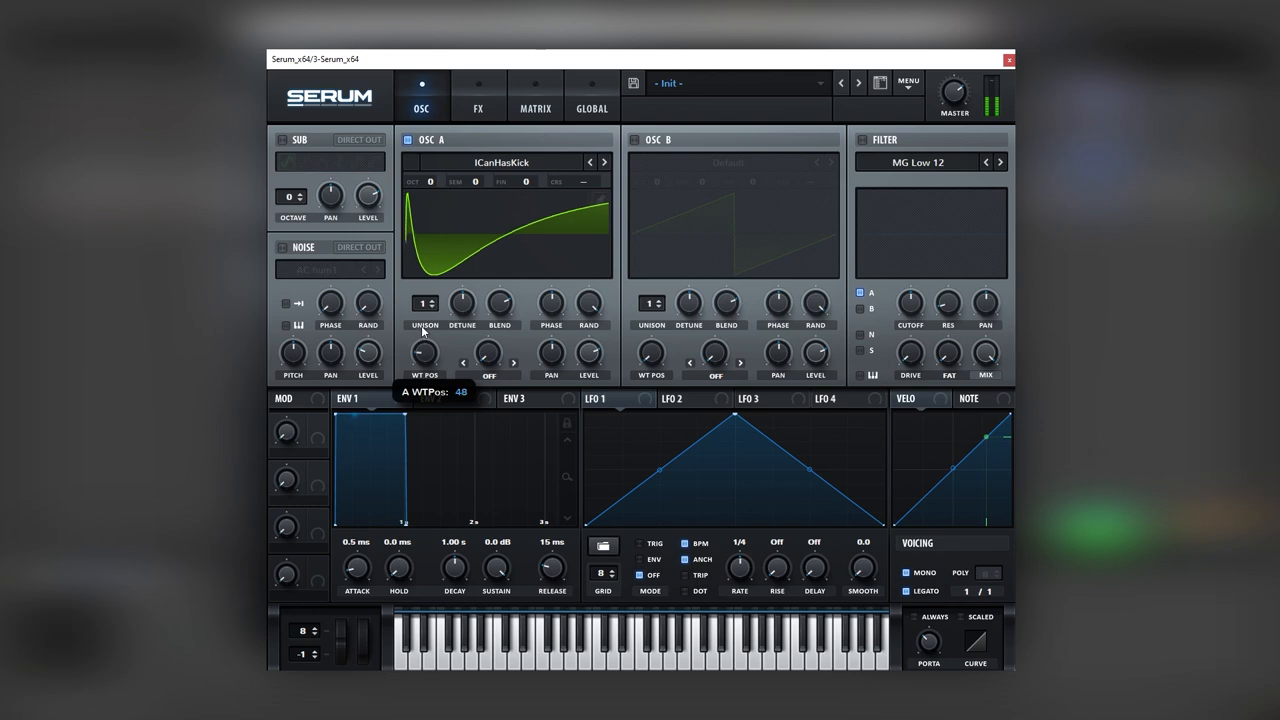
left_click_drag(424, 350, 424, 365)
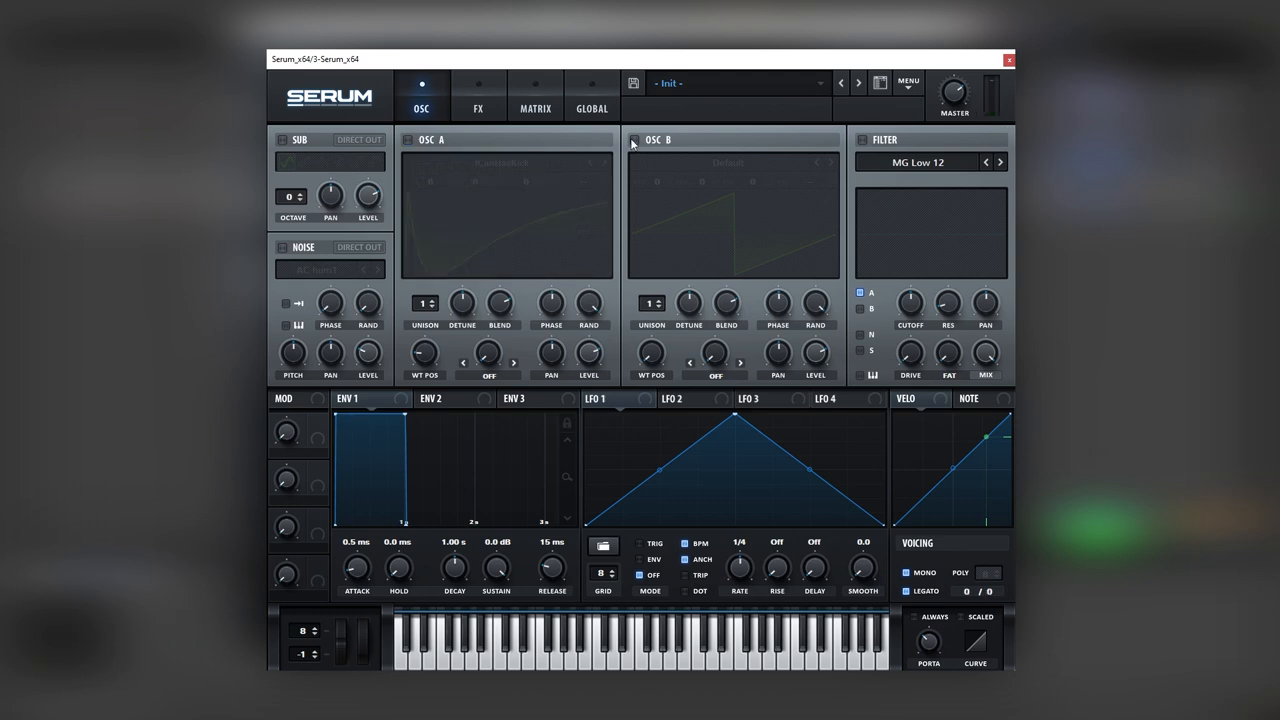
left_click(476, 108)
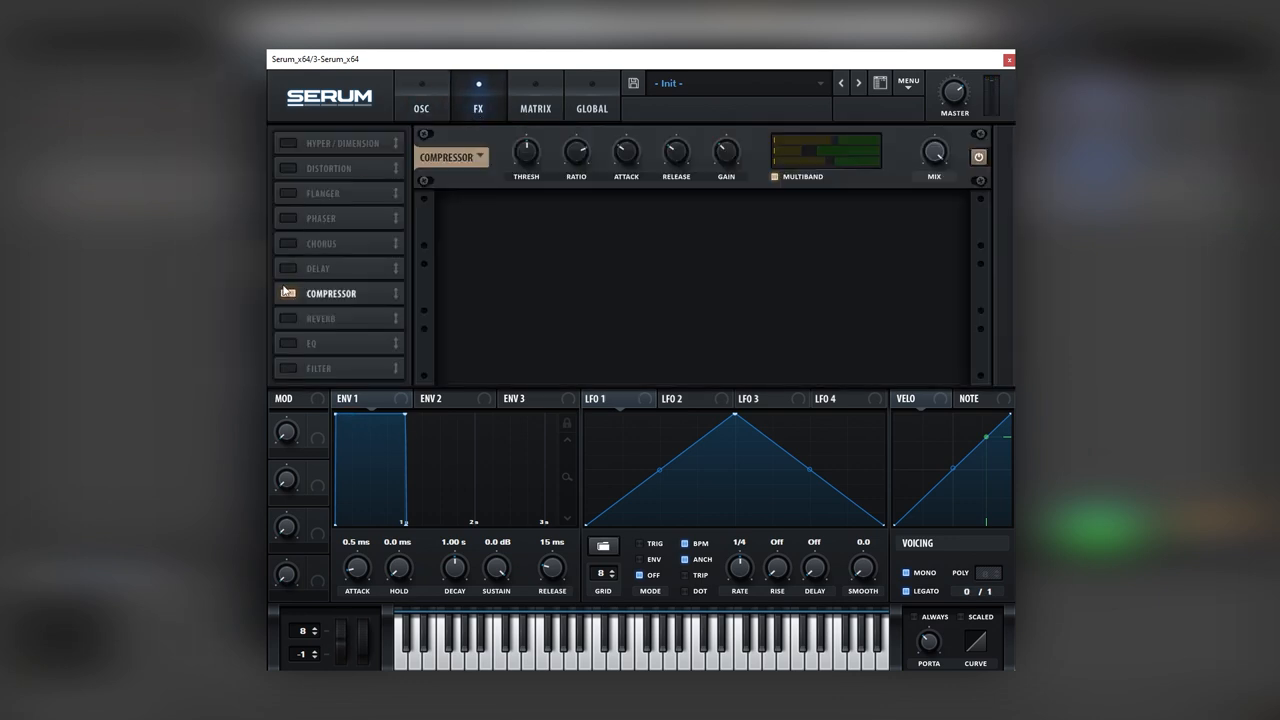
left_click(423, 108)
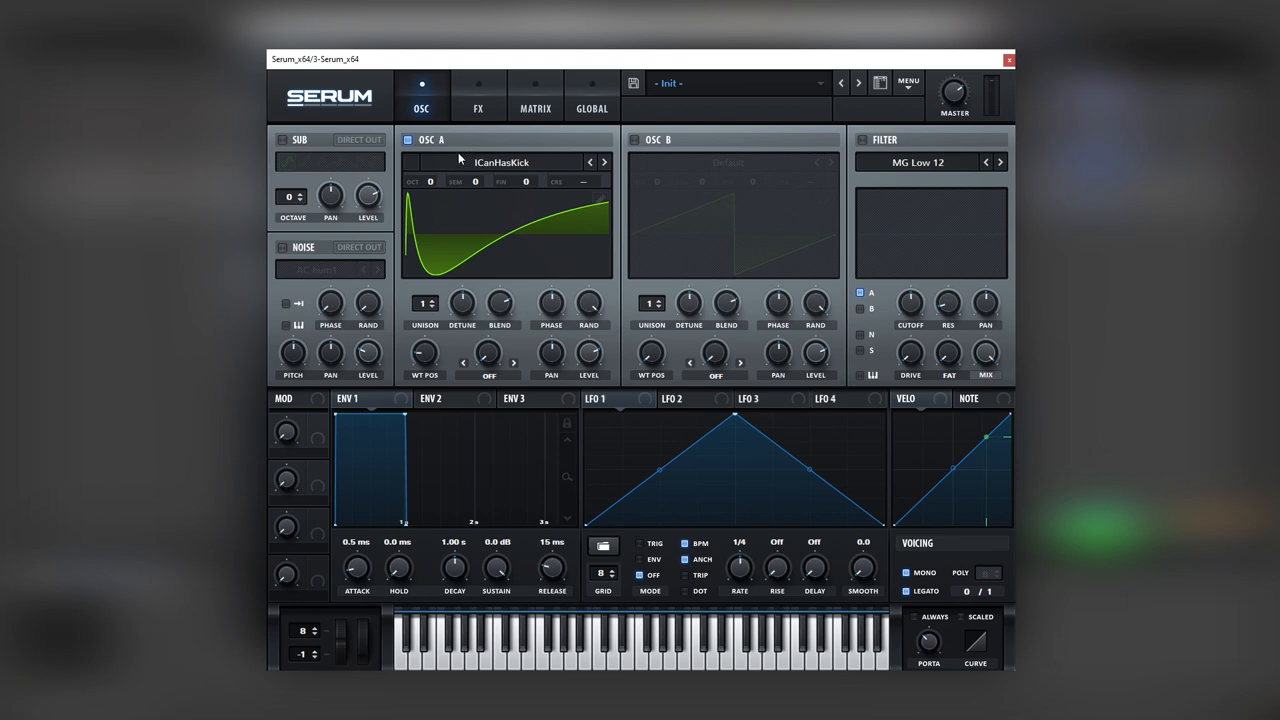
mouse_move(472, 286)
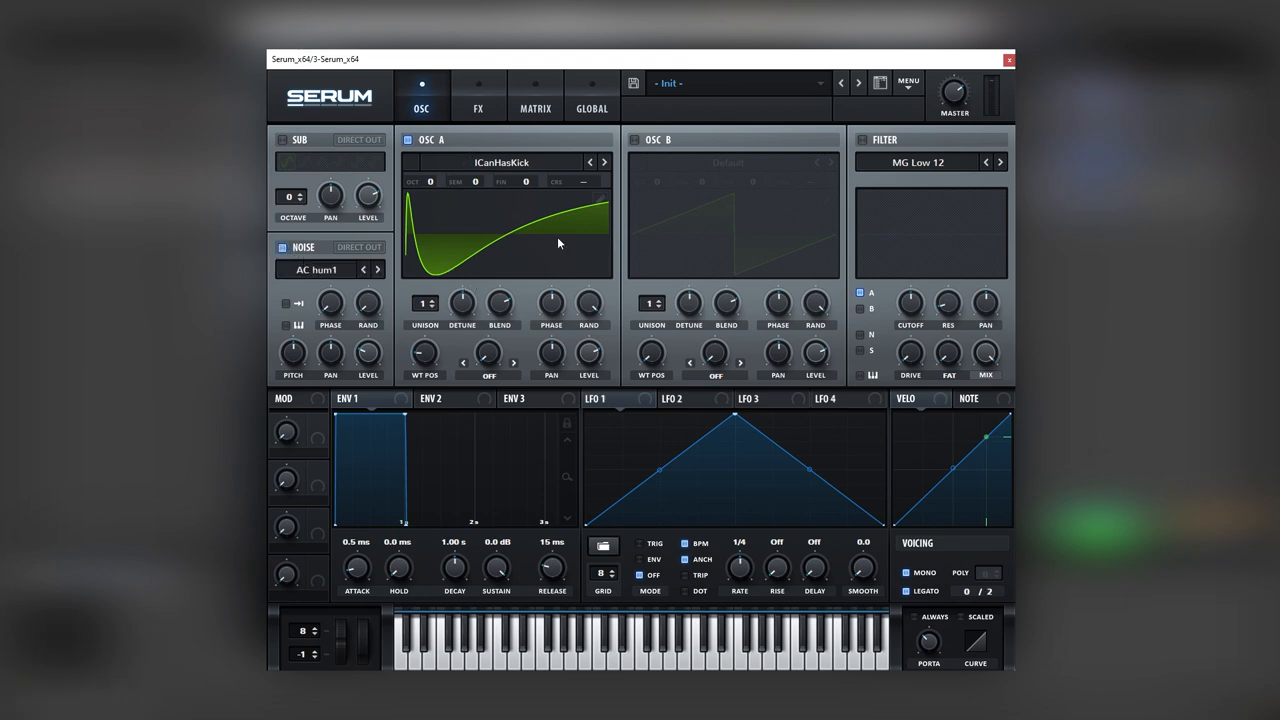
- Set the noise filter to High 24 and adjust its cutoff
left_click(920, 162)
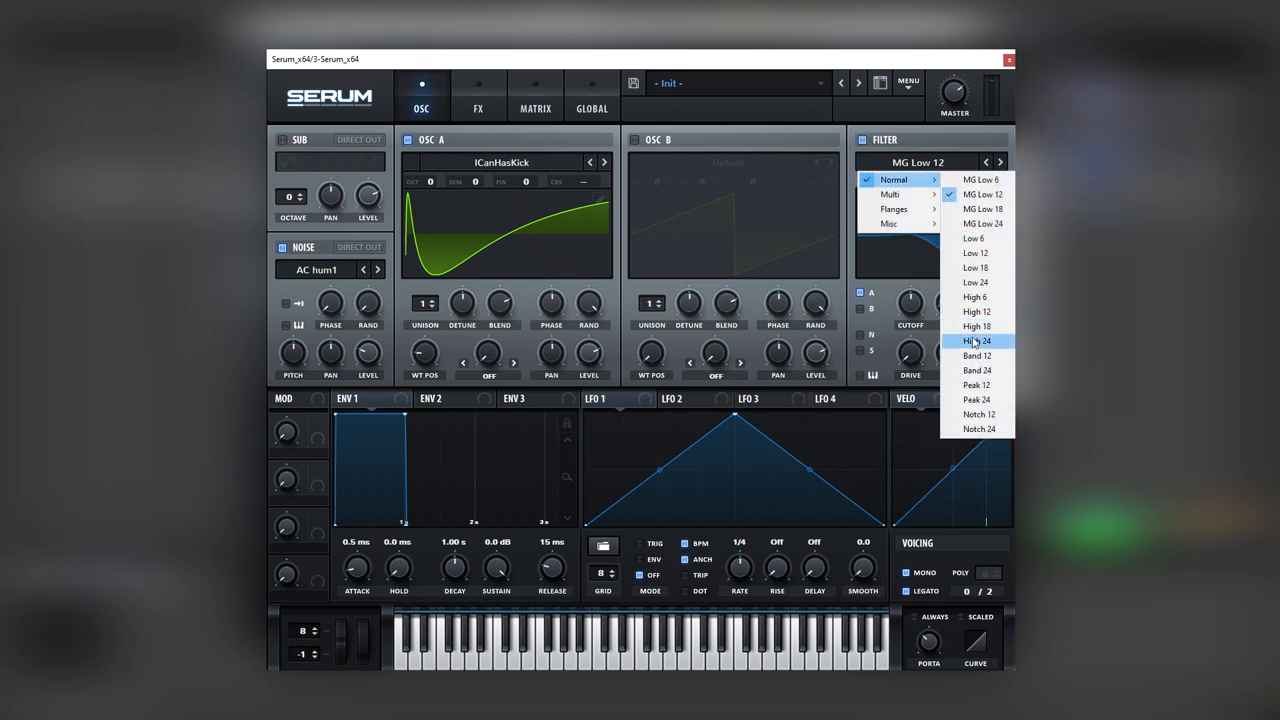
left_click(975, 340)
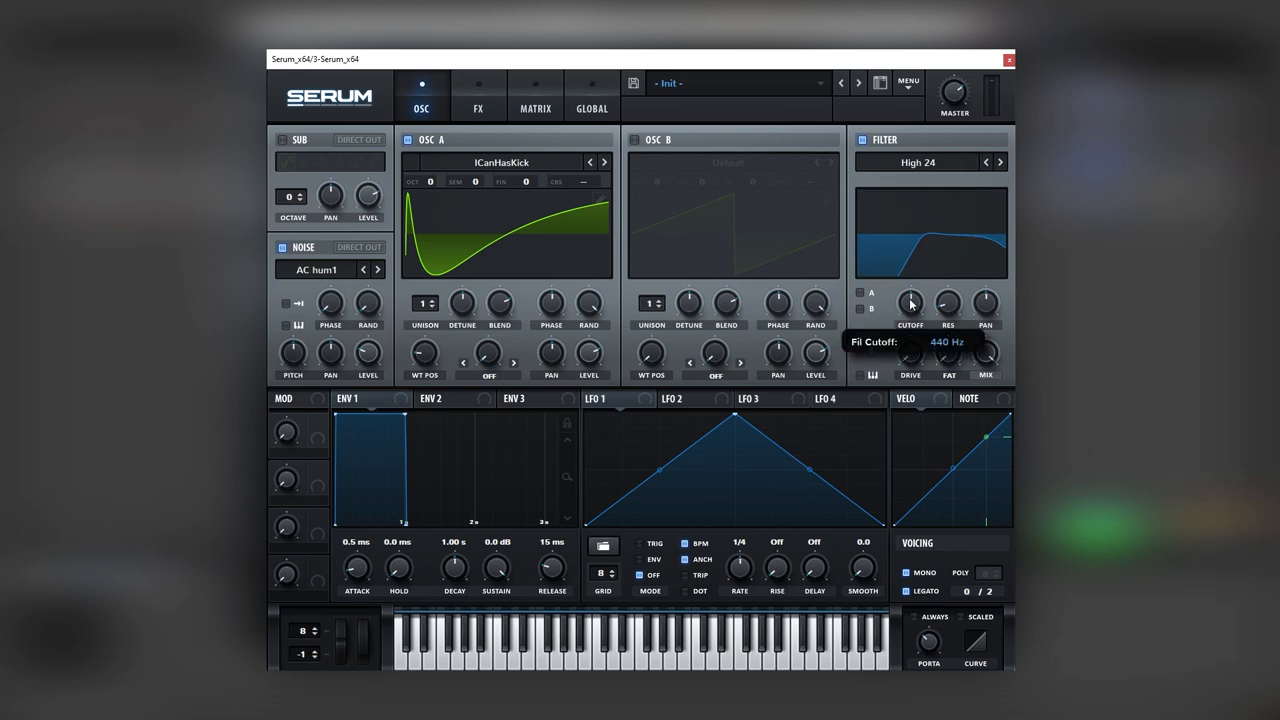
left_click_drag(910, 302, 916, 270)
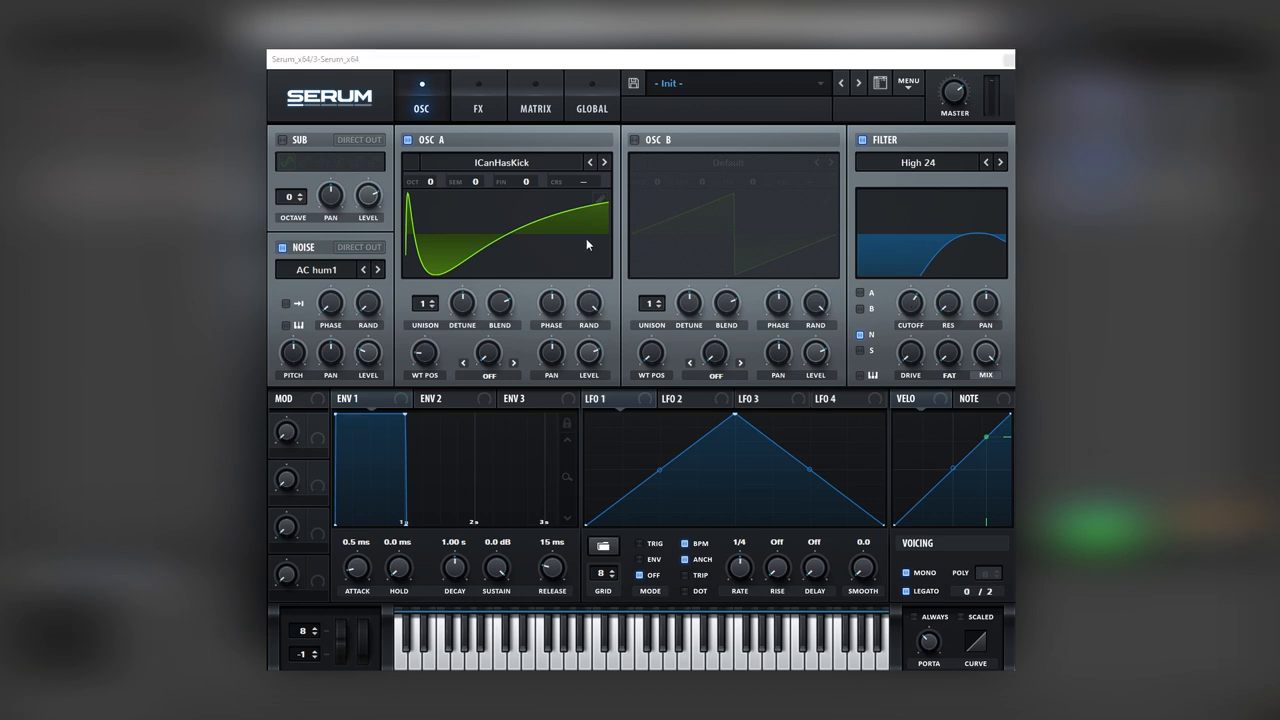
- Enable Tube distortion in post mode, low-pass around 1142, mix about 39%
left_click(475, 109)
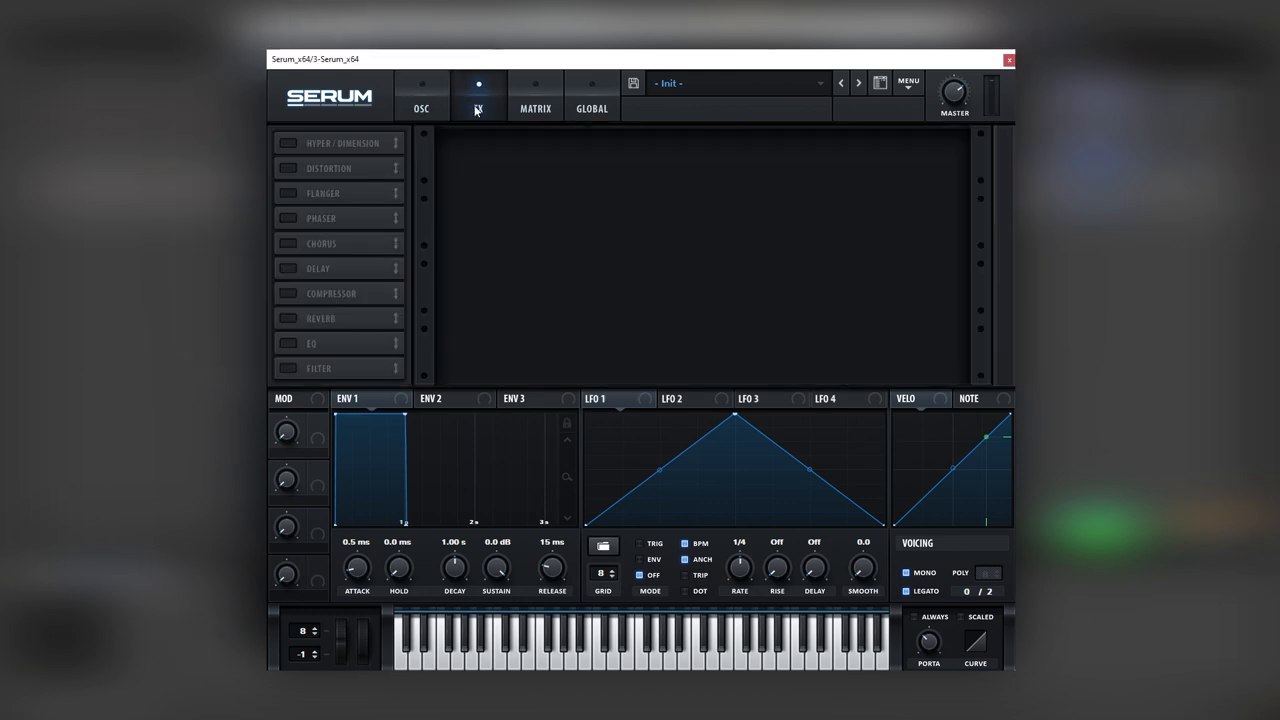
left_click(477, 108)
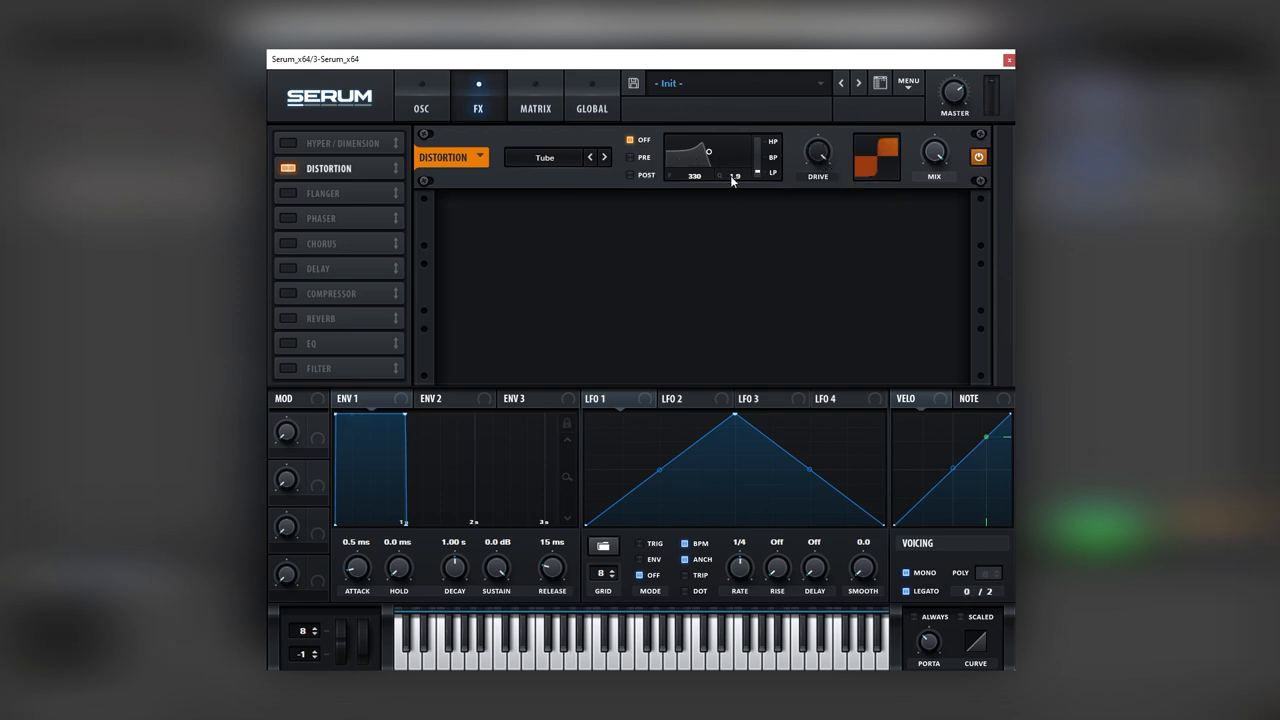
left_click(630, 174)
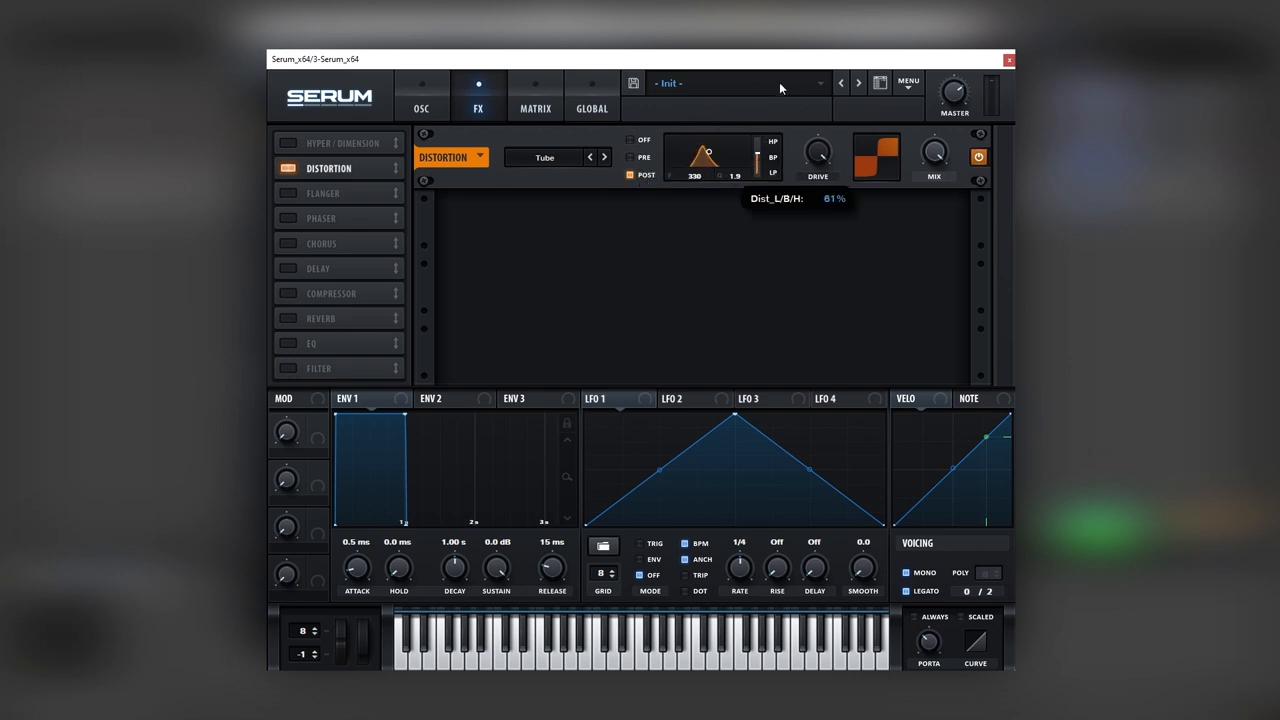
left_click_drag(710, 160, 718, 176)
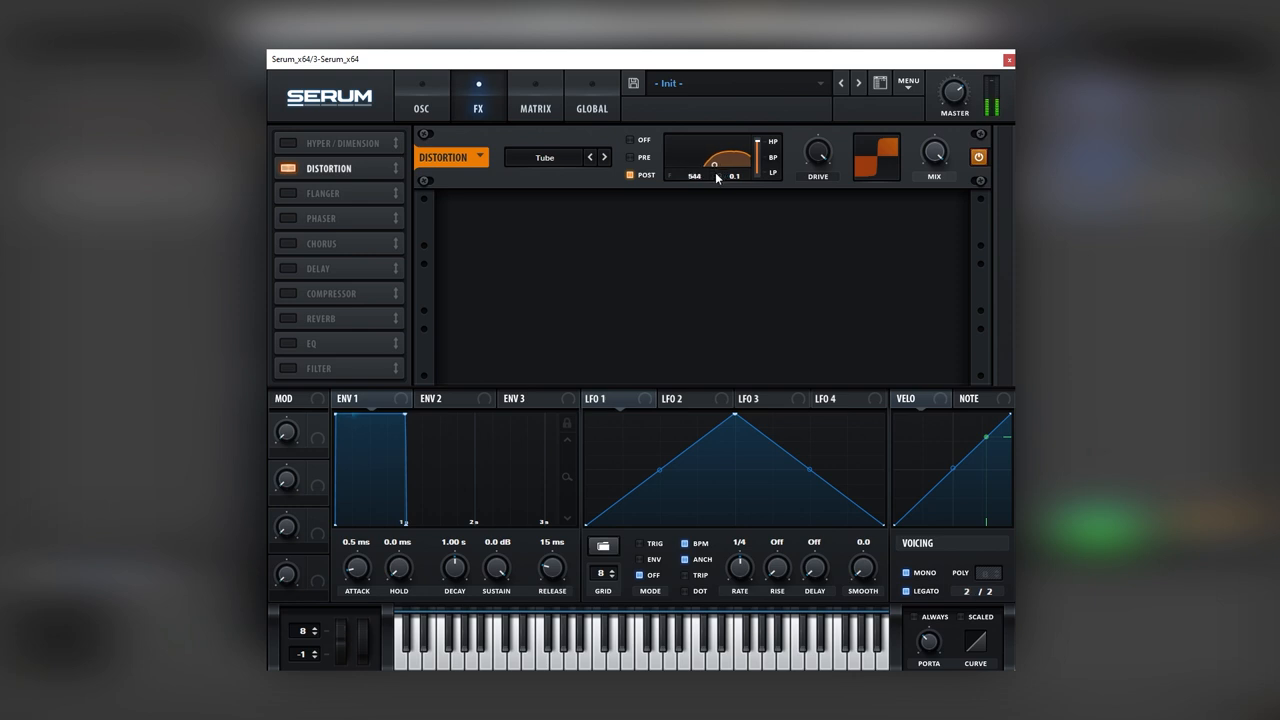
left_click_drag(697, 176, 714, 160)
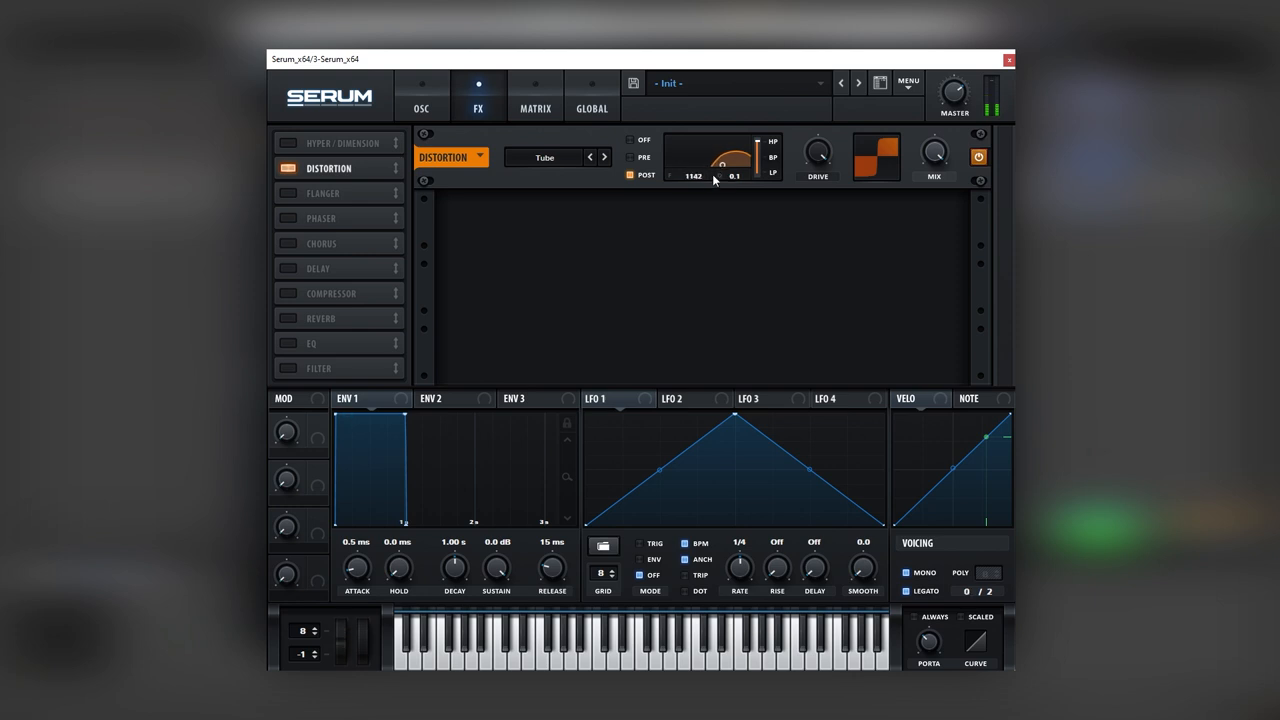
mouse_move(810, 213)
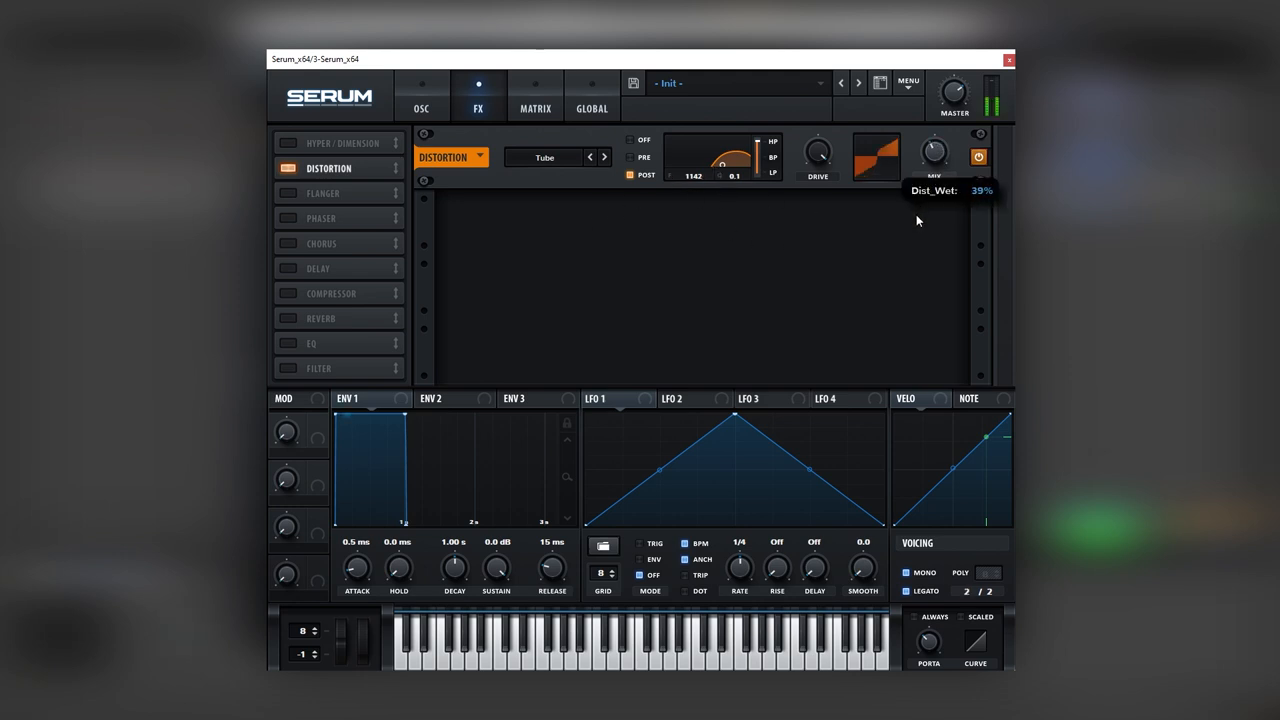
left_click_drag(934, 152, 934, 158)
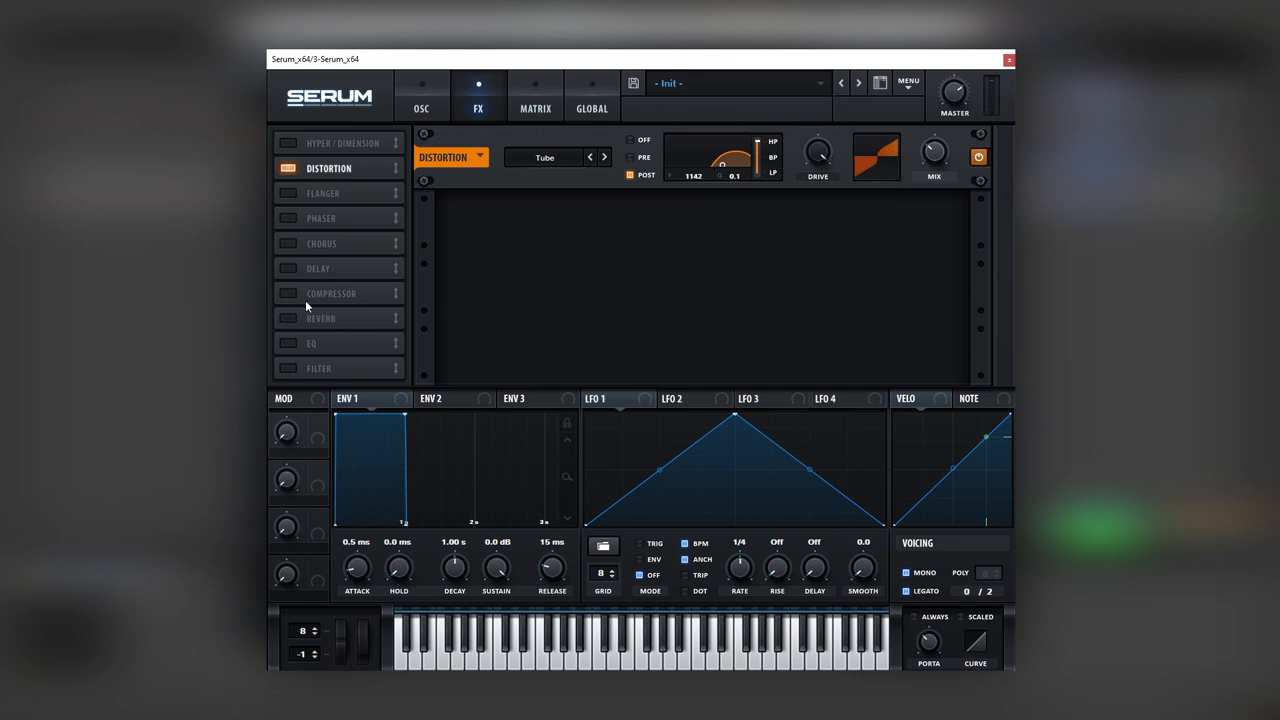
left_click(287, 293)
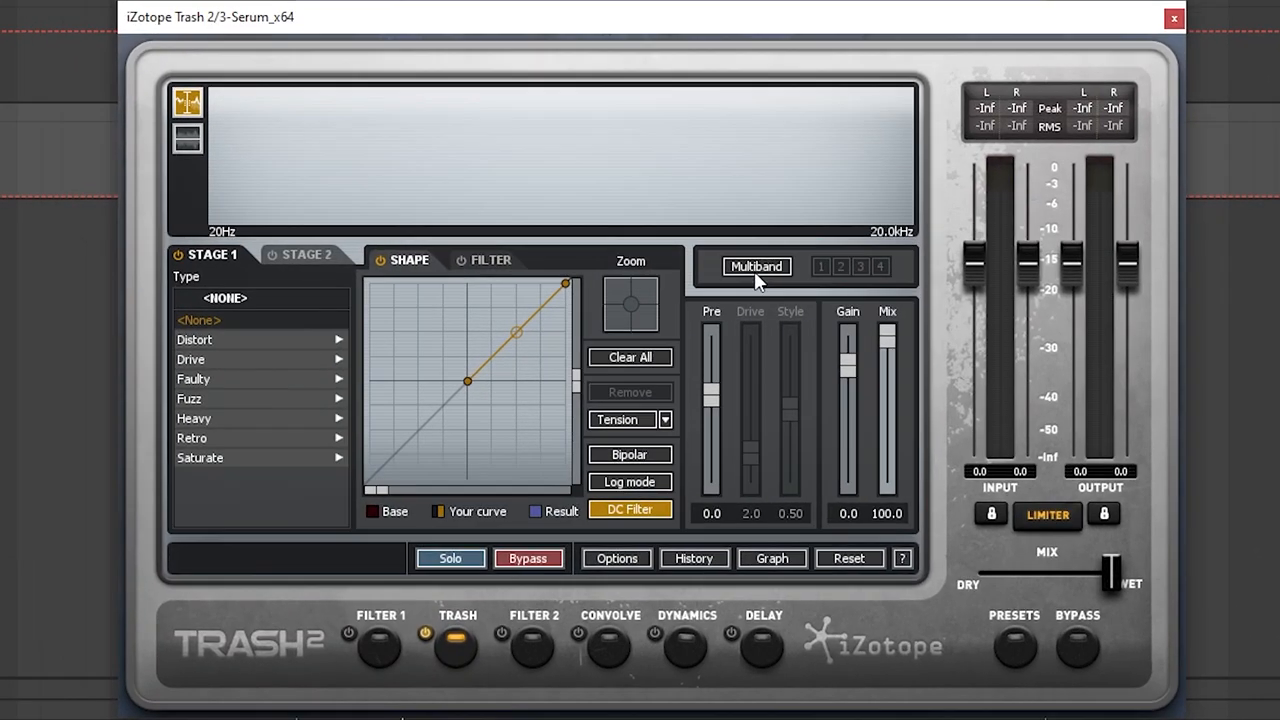
- Enable Multiband, move the crossover to about 203 Hz, and reshape the low band curve
left_click(756, 266)
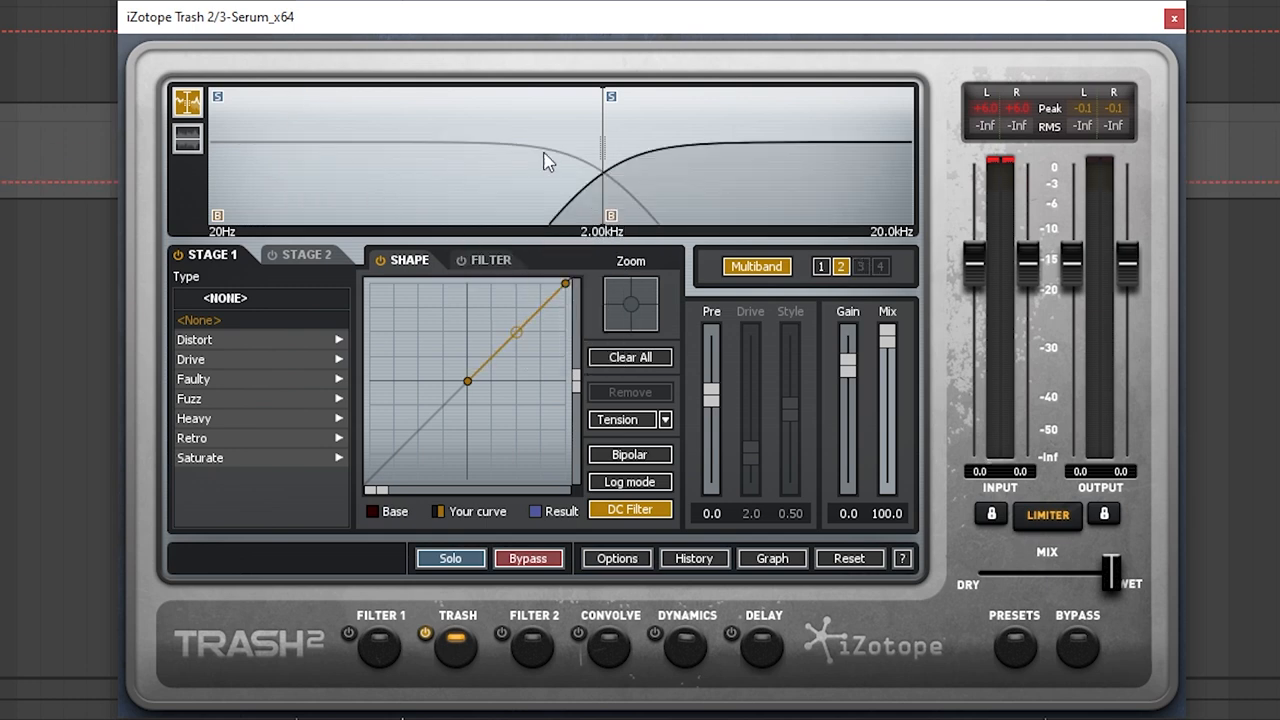
left_click_drag(610, 155, 440, 155)
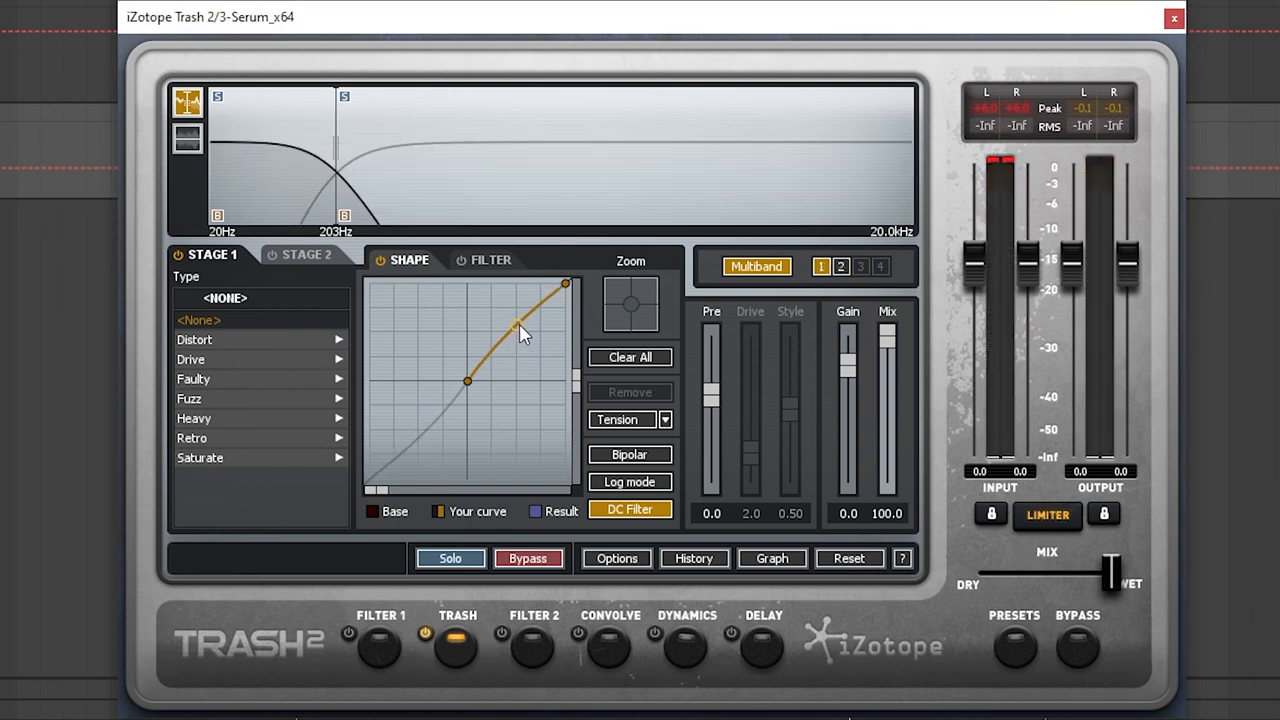
left_click_drag(520, 330, 515, 308)
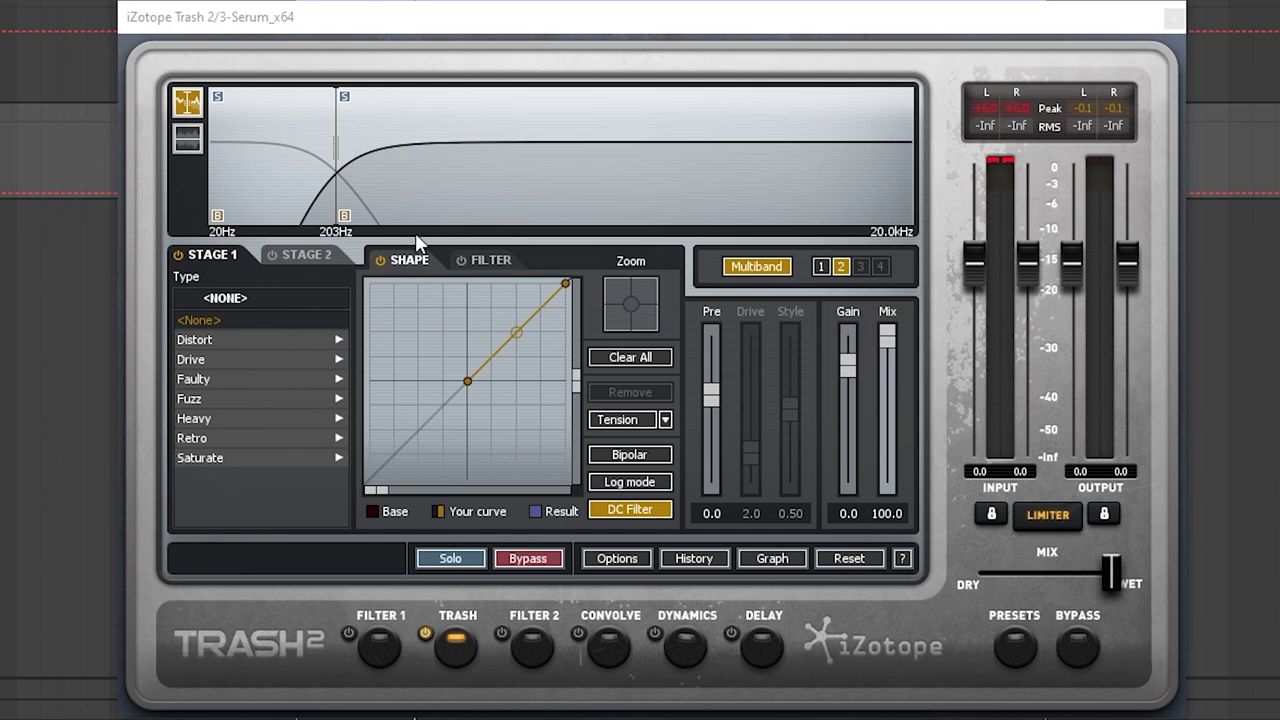
mouse_move(331, 307)
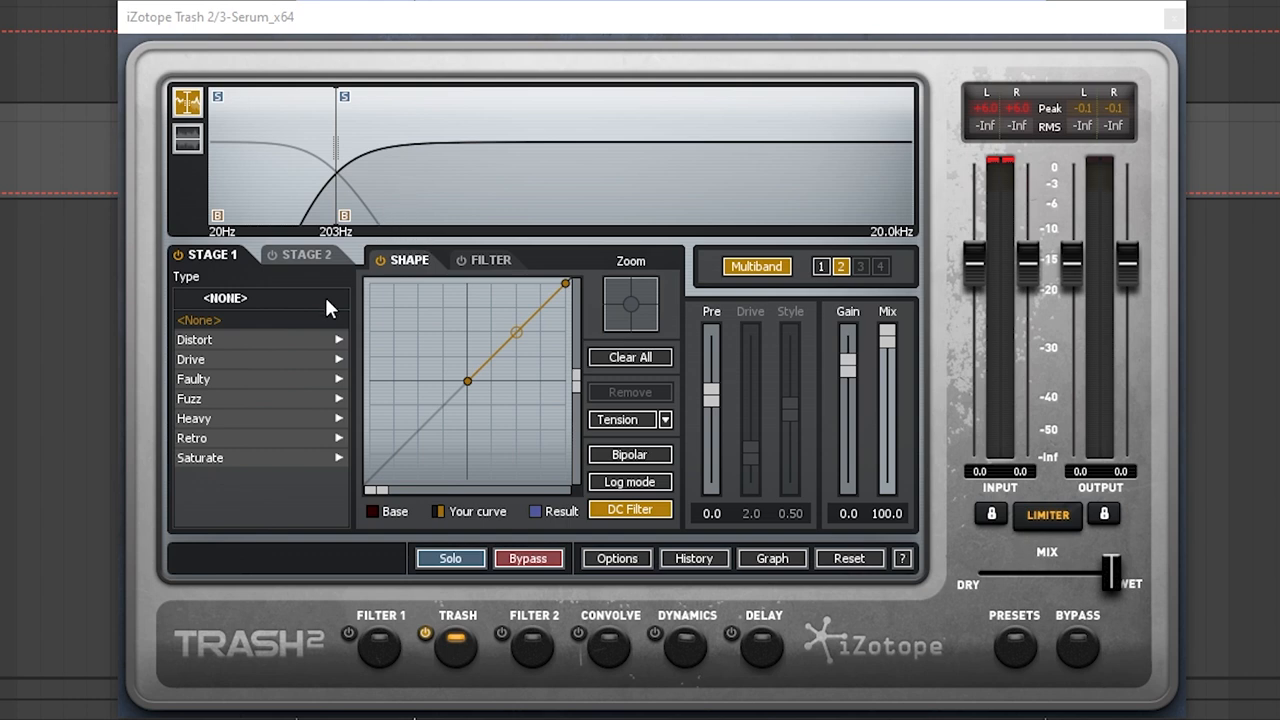
- Audition Amperical, Cactus, Crispy and Distropia, then settle on Double Stages for band 2
left_click(190, 359)
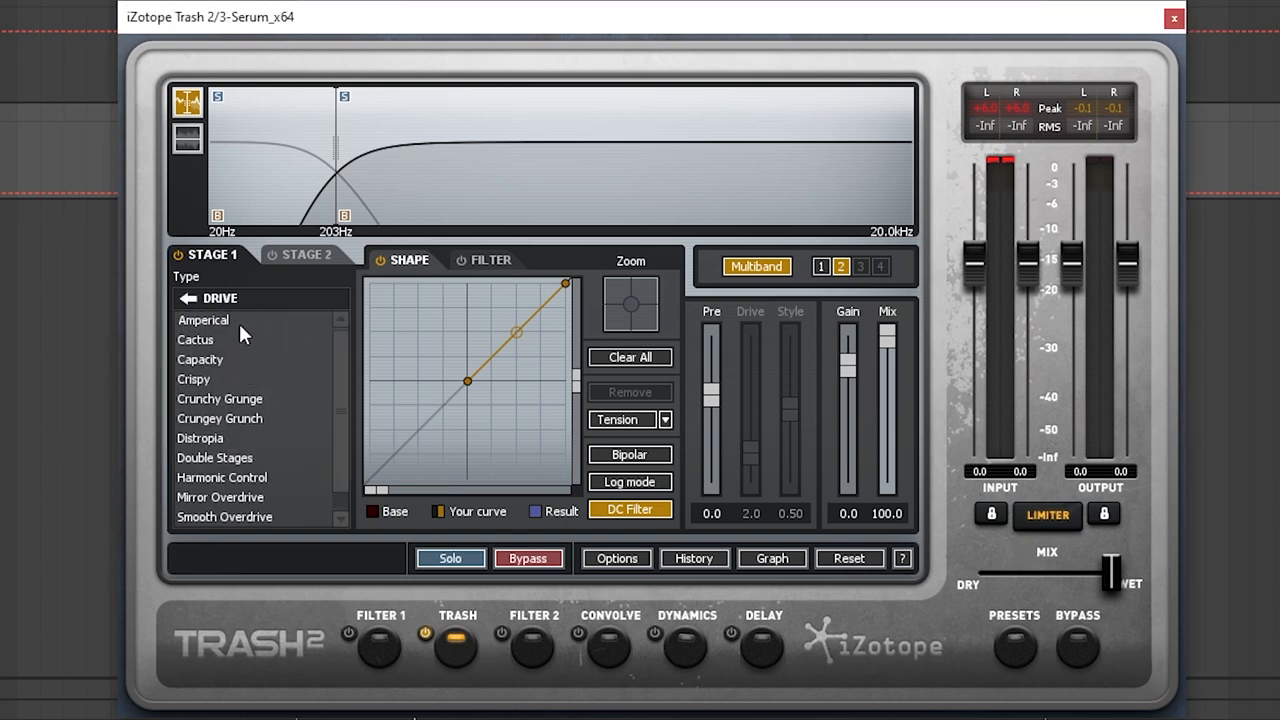
left_click(202, 320)
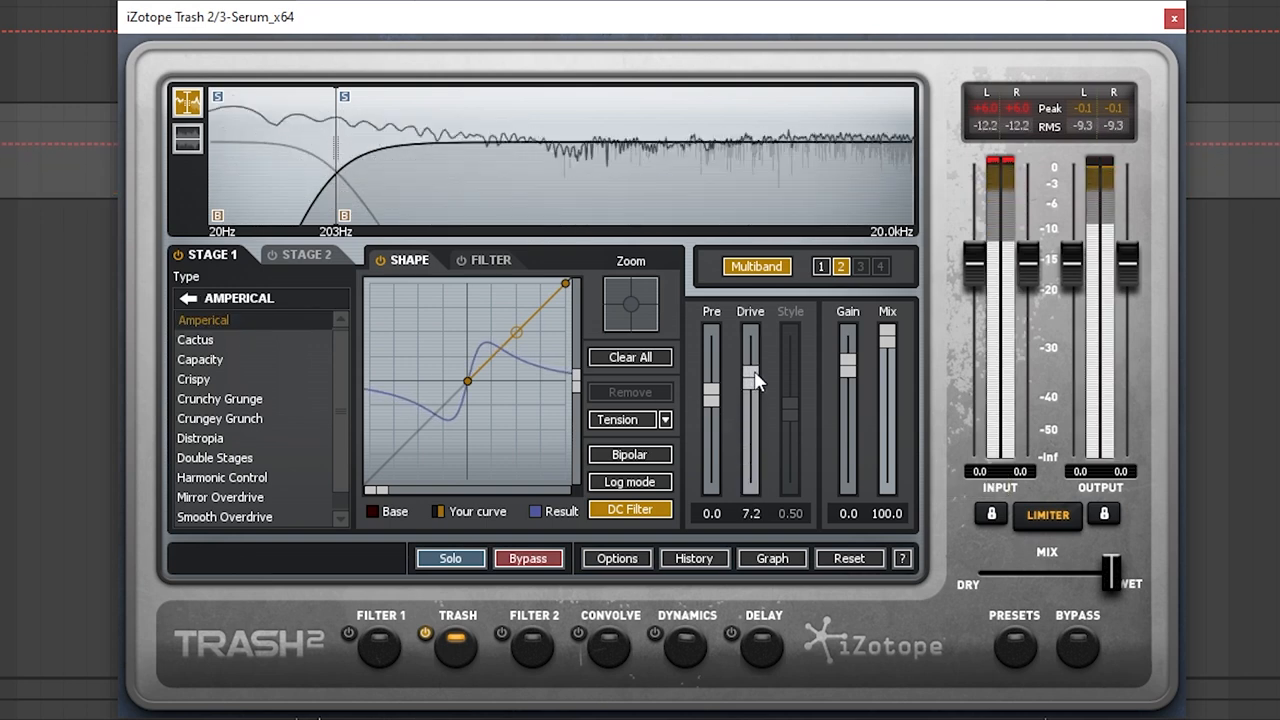
left_click_drag(751, 378, 751, 390)
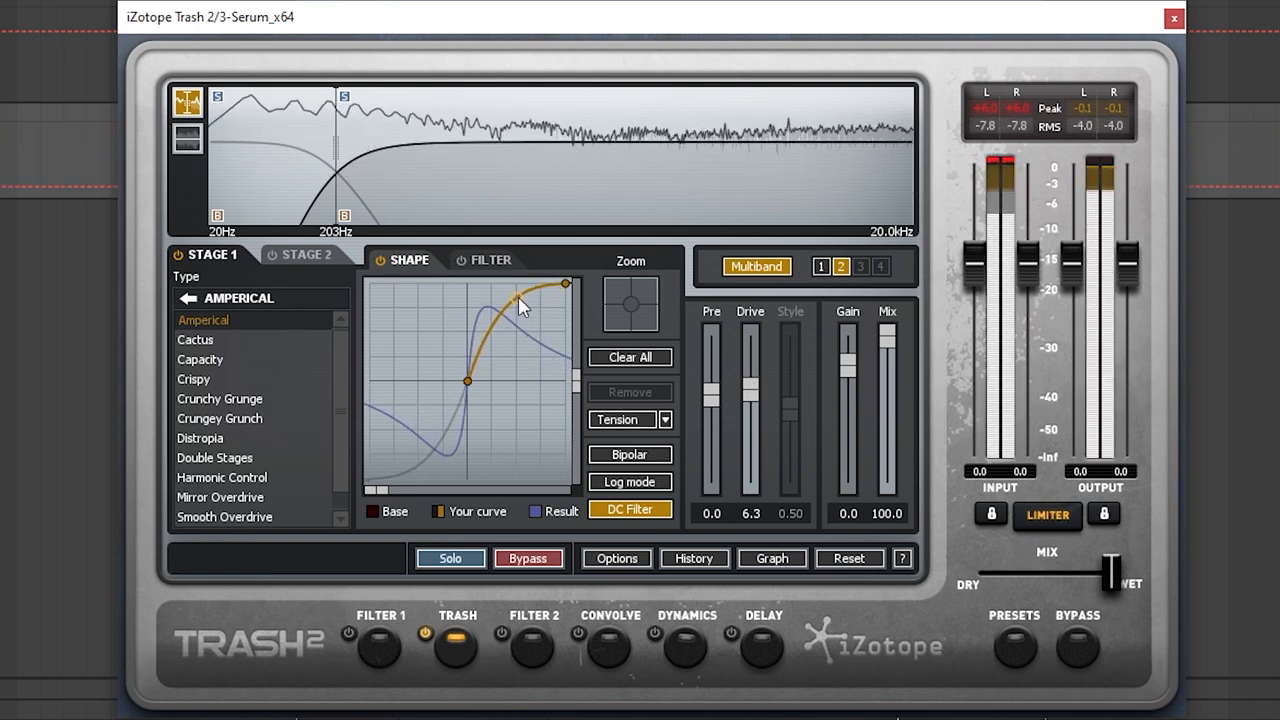
left_click(196, 339)
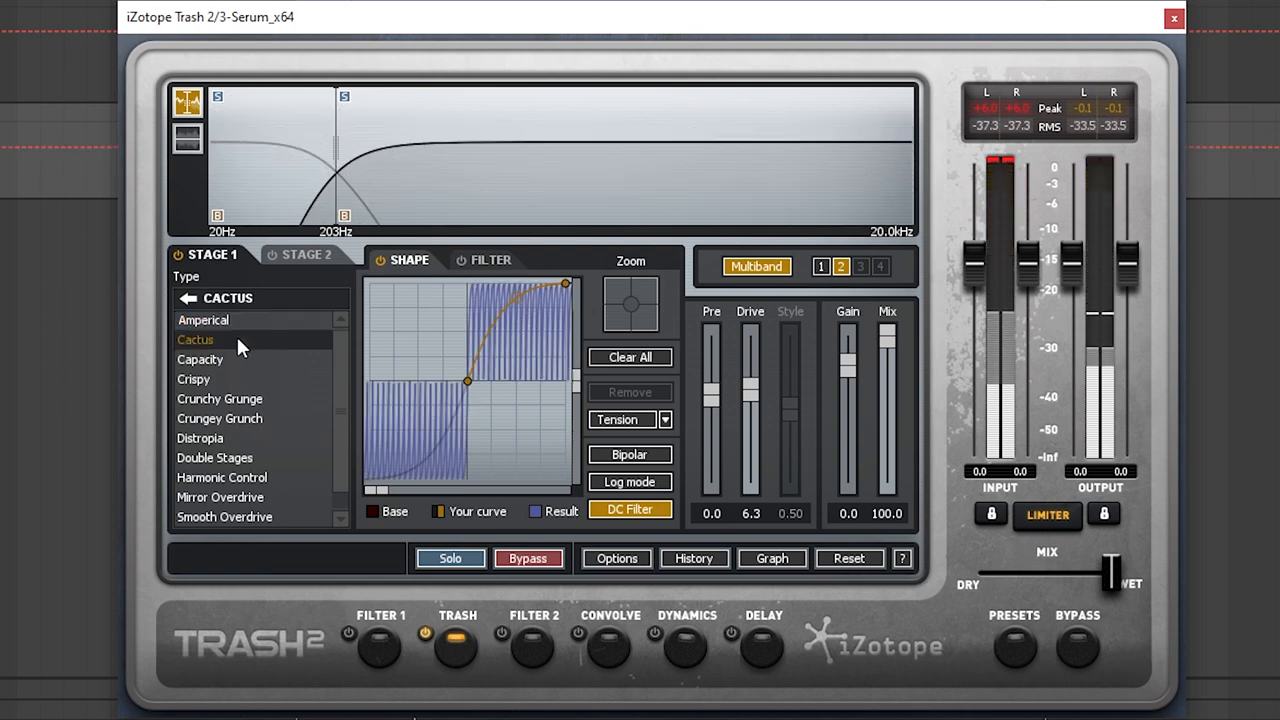
left_click(193, 379)
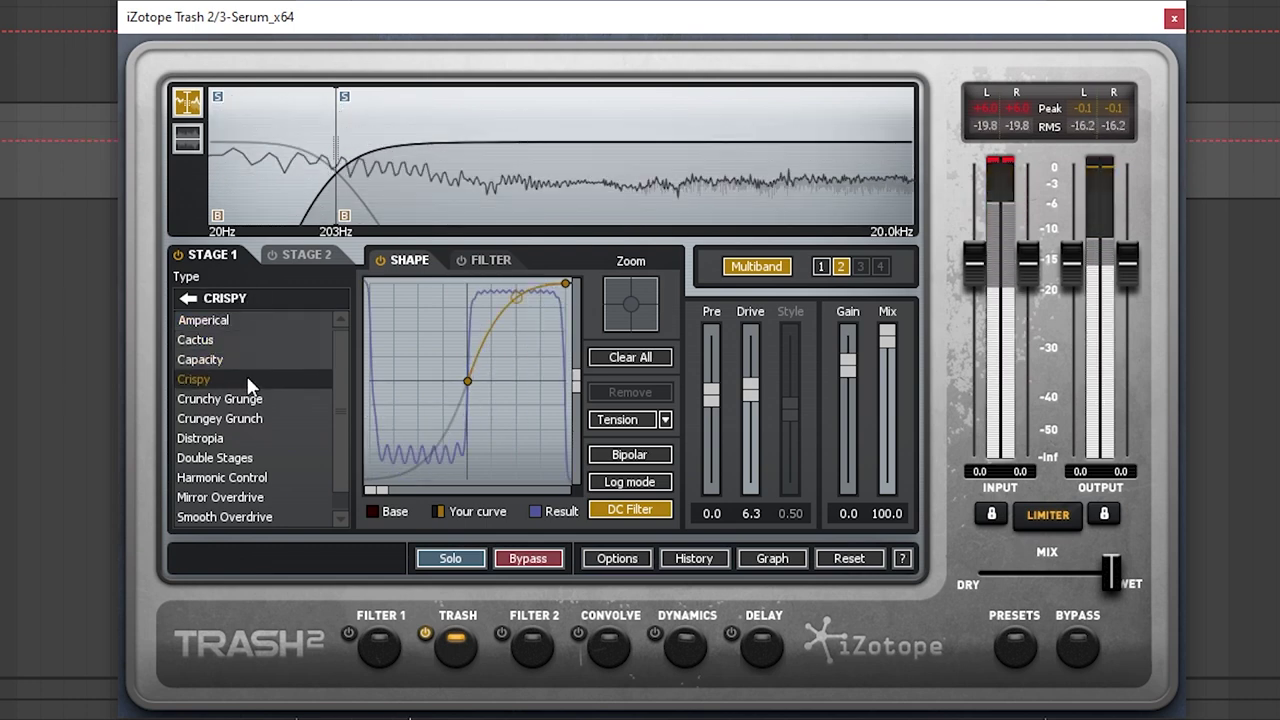
left_click(199, 437)
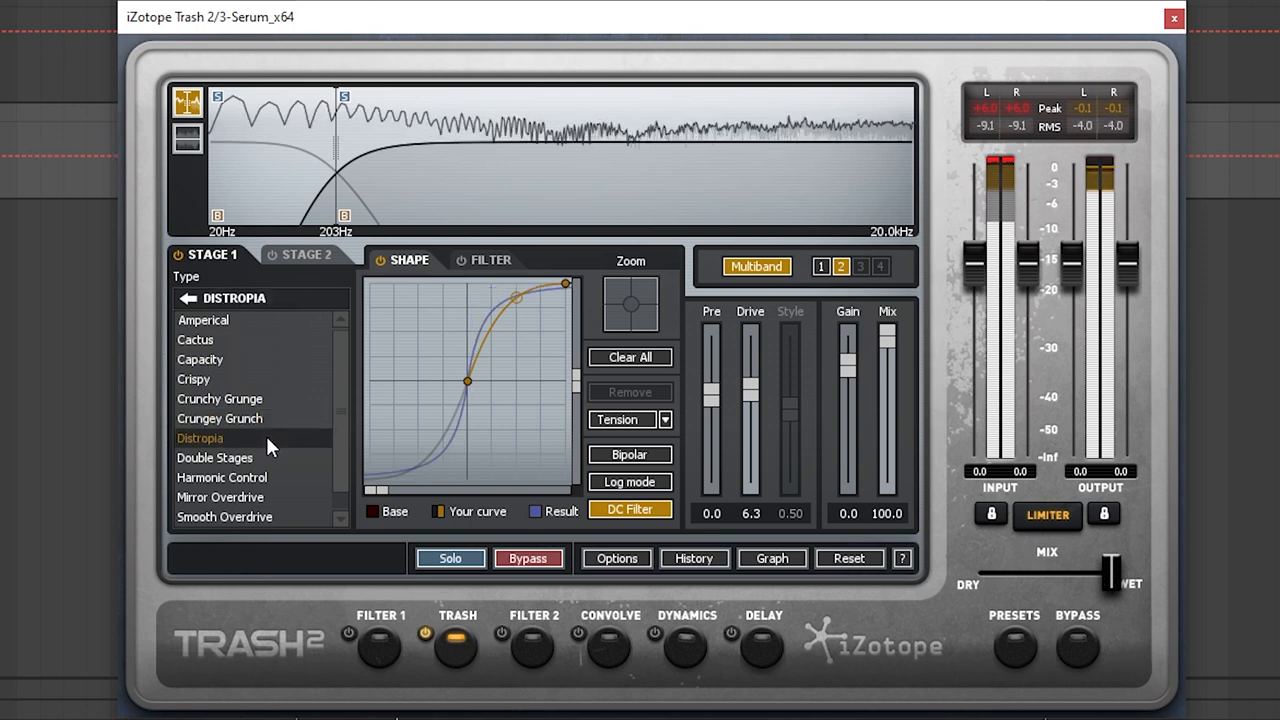
left_click(214, 457)
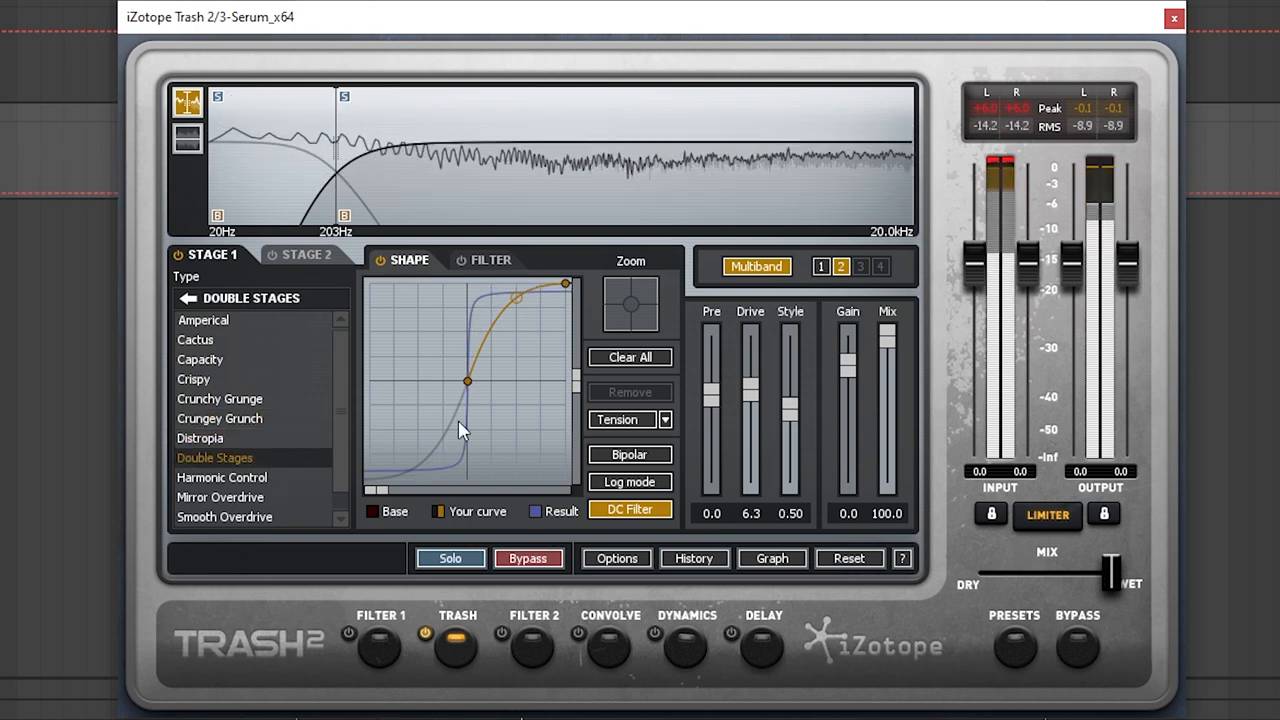
left_click_drag(751, 378, 751, 410)
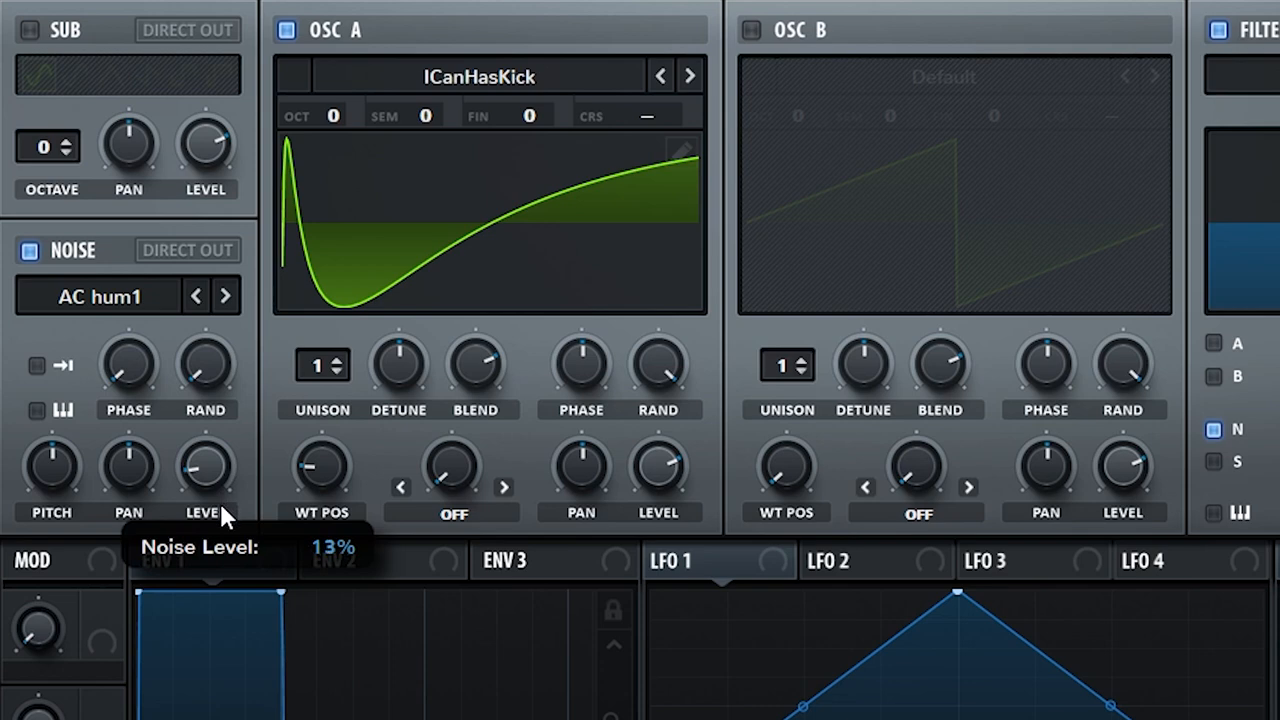
- Lower the AC hum1 noise level to about 13%
left_click_drag(205, 465, 205, 490)
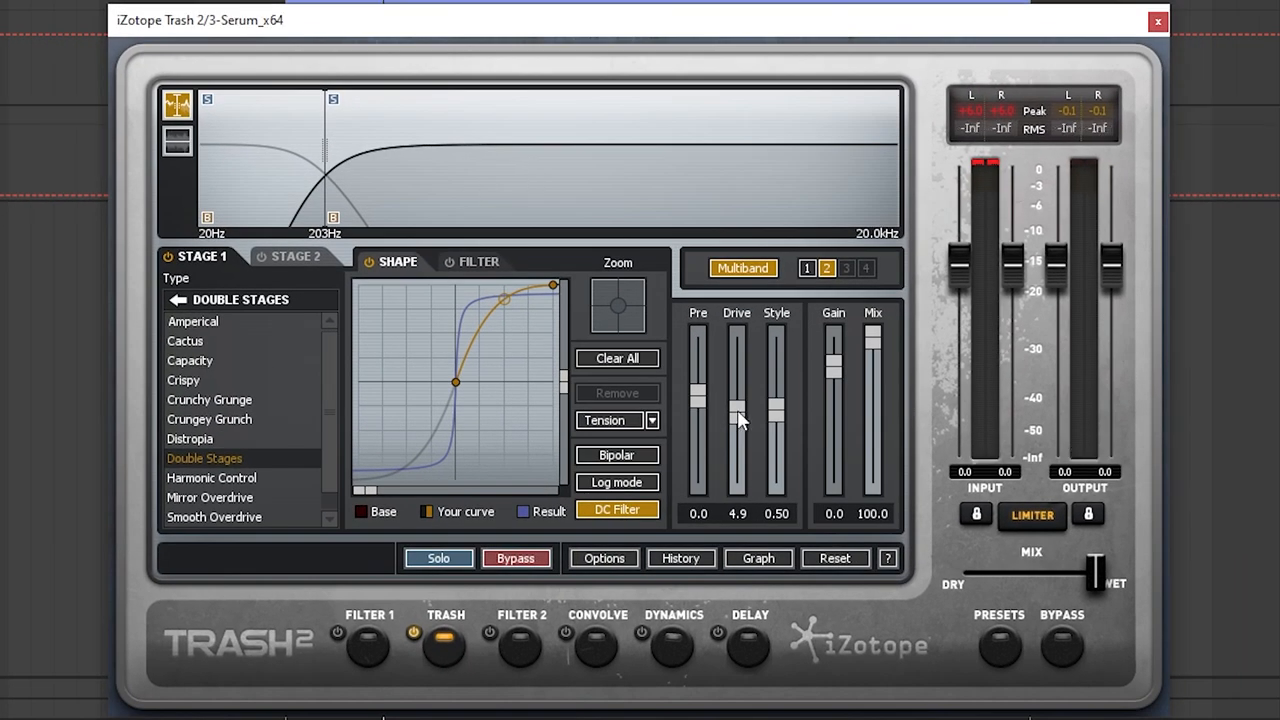
- Raise band 2 drive to 6.4 and audition Distropia, Mirror Overdrive and another curve
left_click_drag(738, 415, 738, 385)
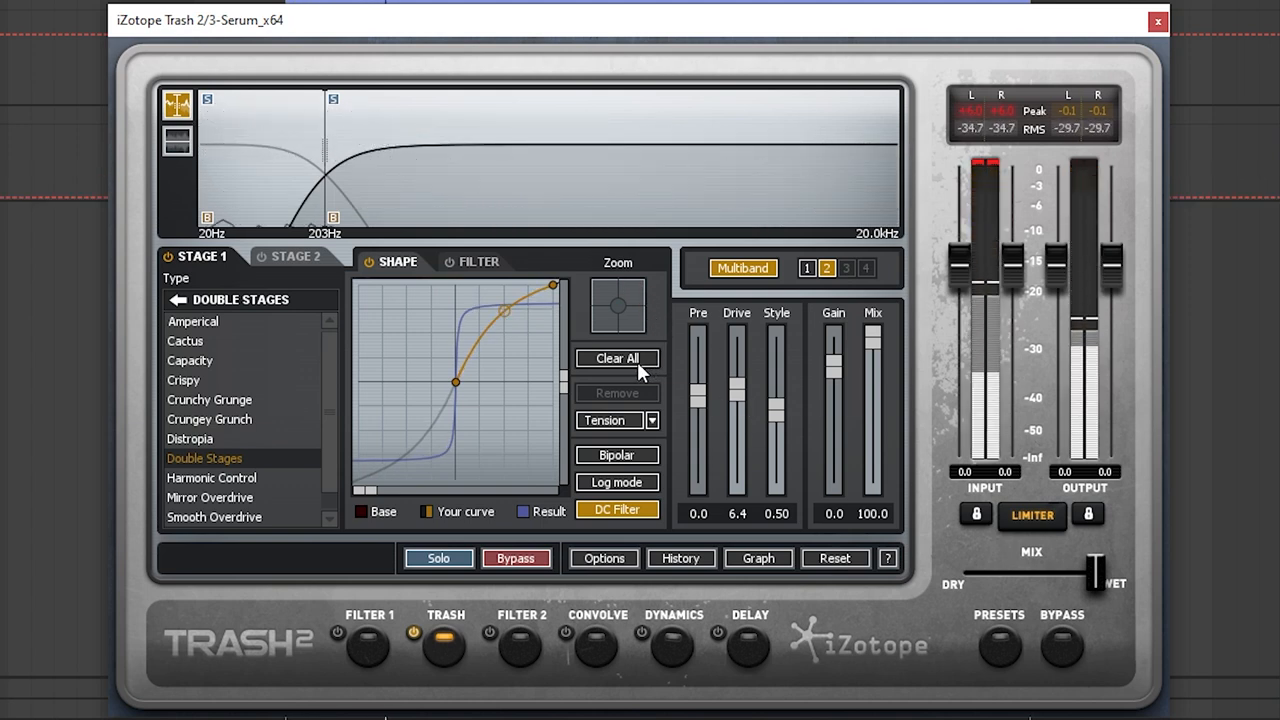
left_click(190, 438)
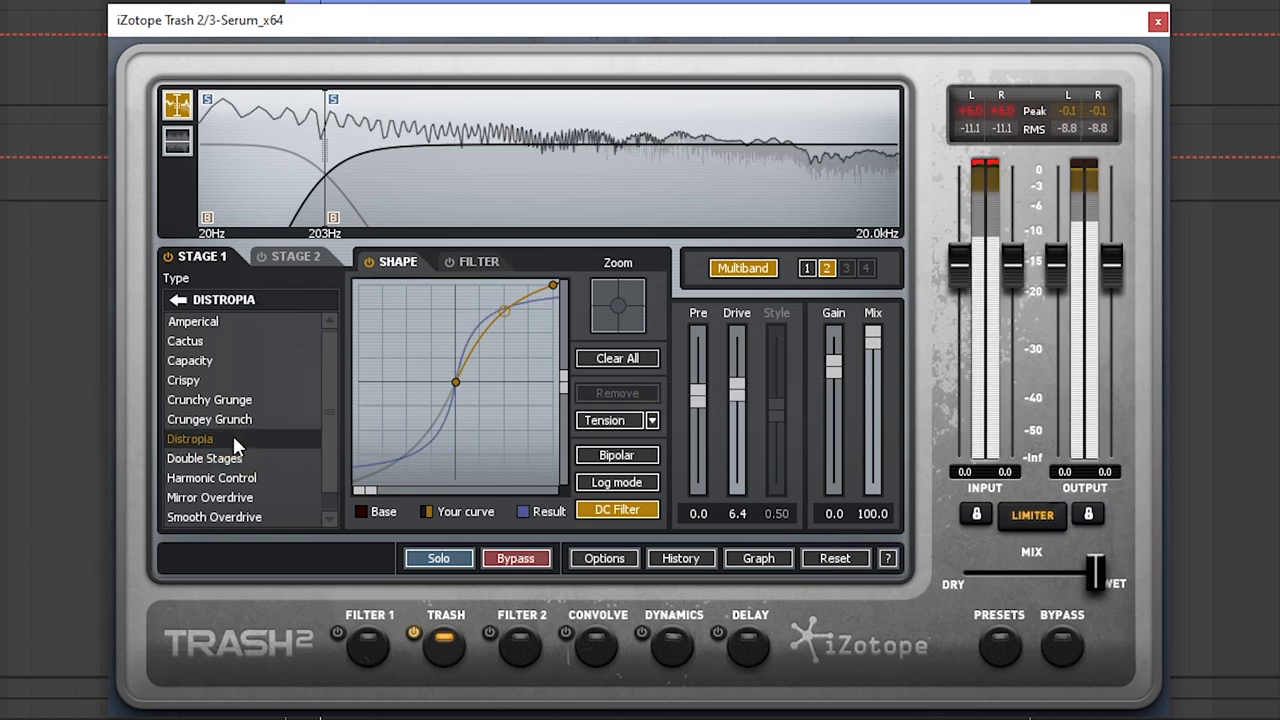
left_click(210, 497)
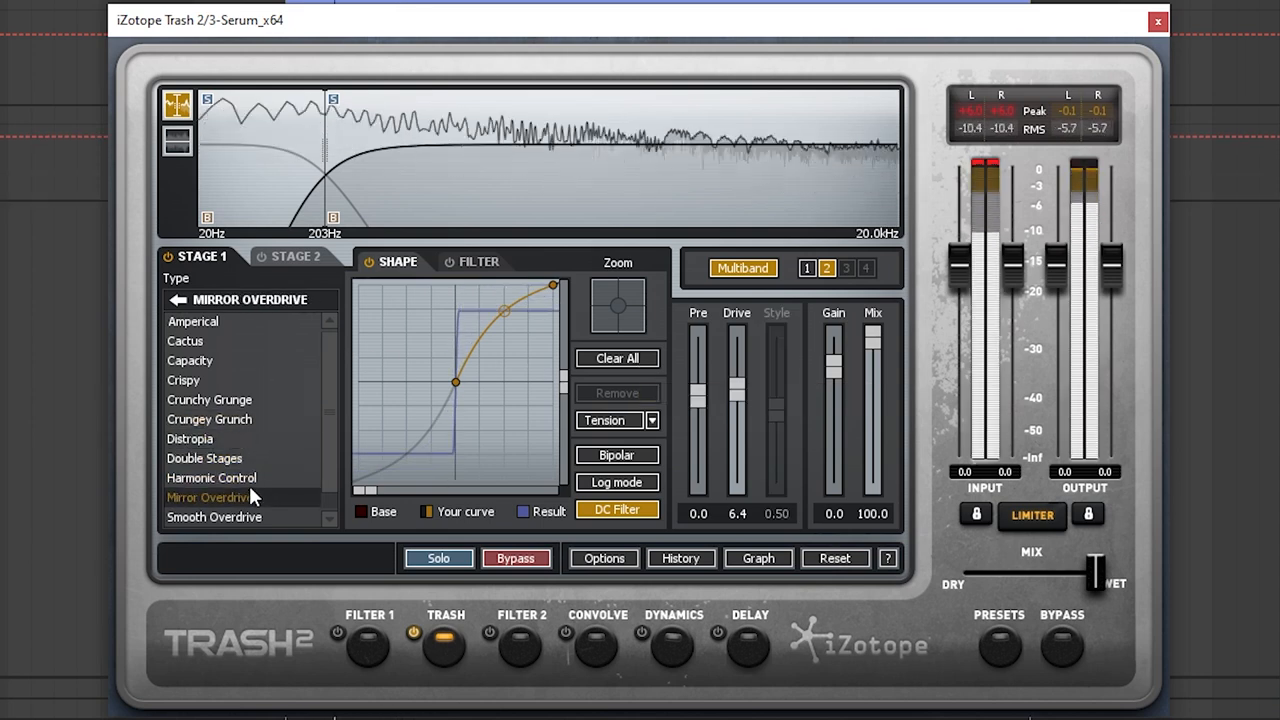
left_click(204, 458)
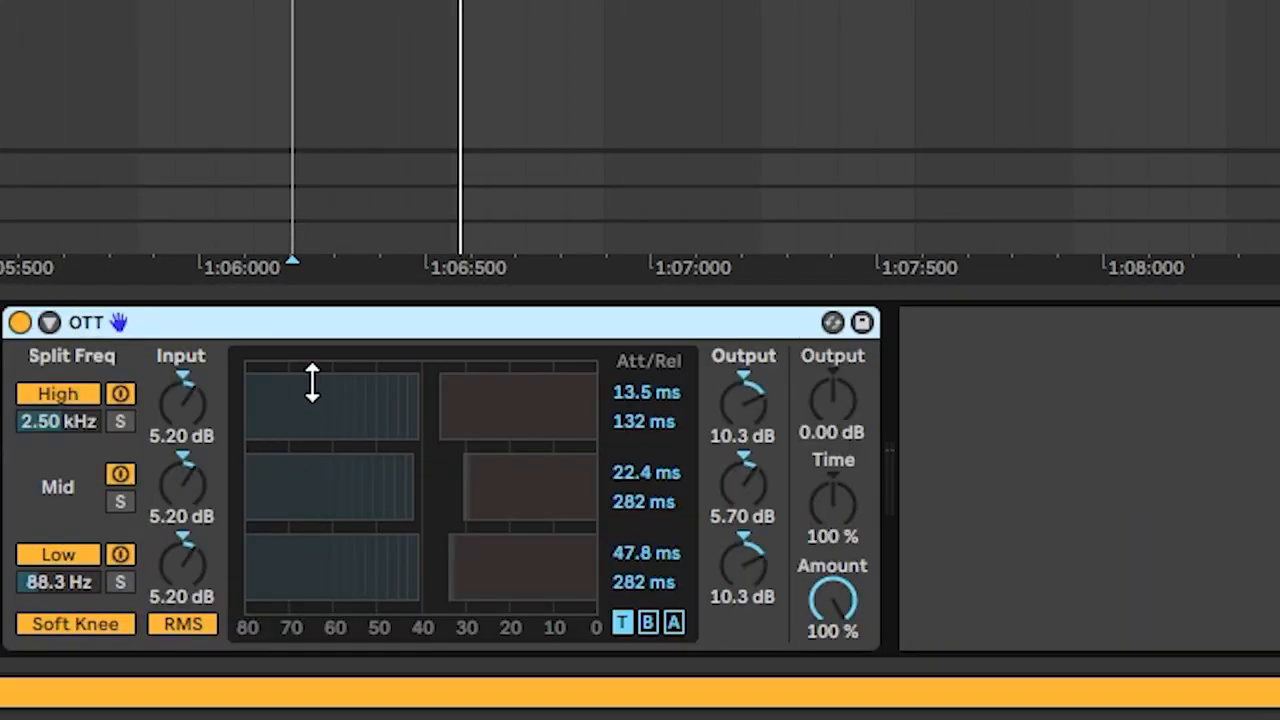
mouse_move(373, 421)
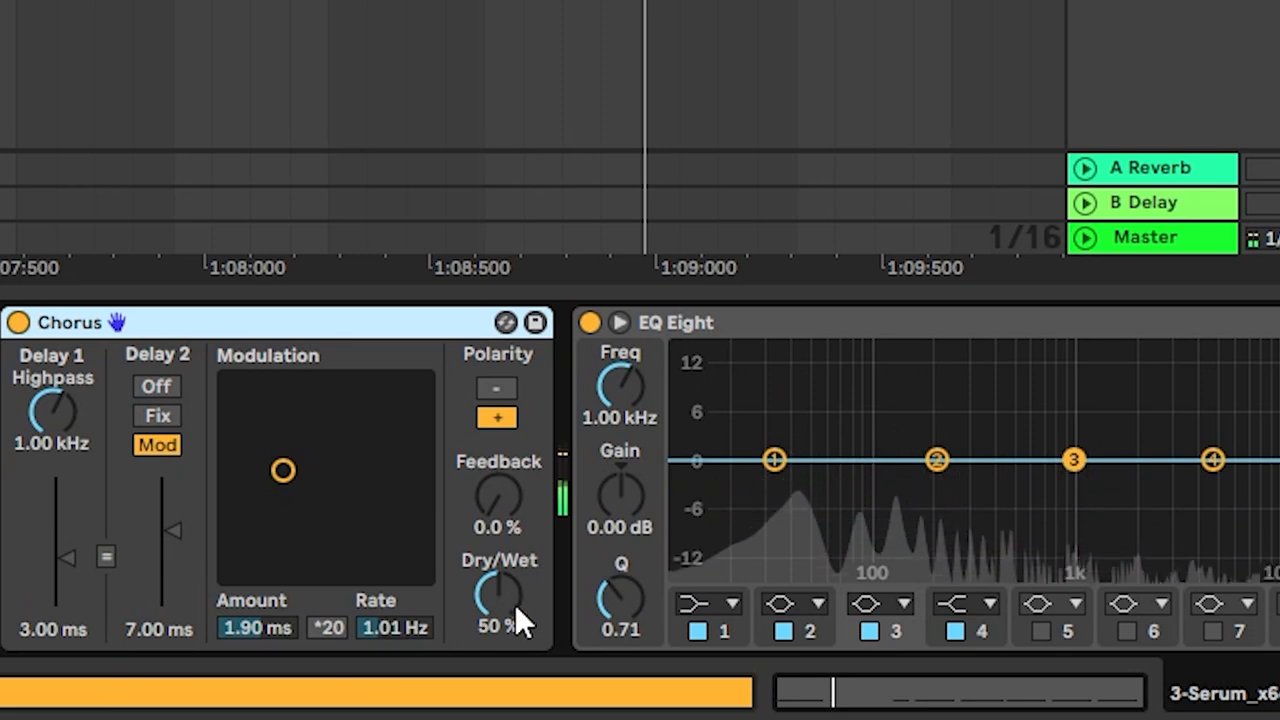
- Lower the bass chorus Dry/Wet mix to about 10%
left_click_drag(498, 595, 498, 615)
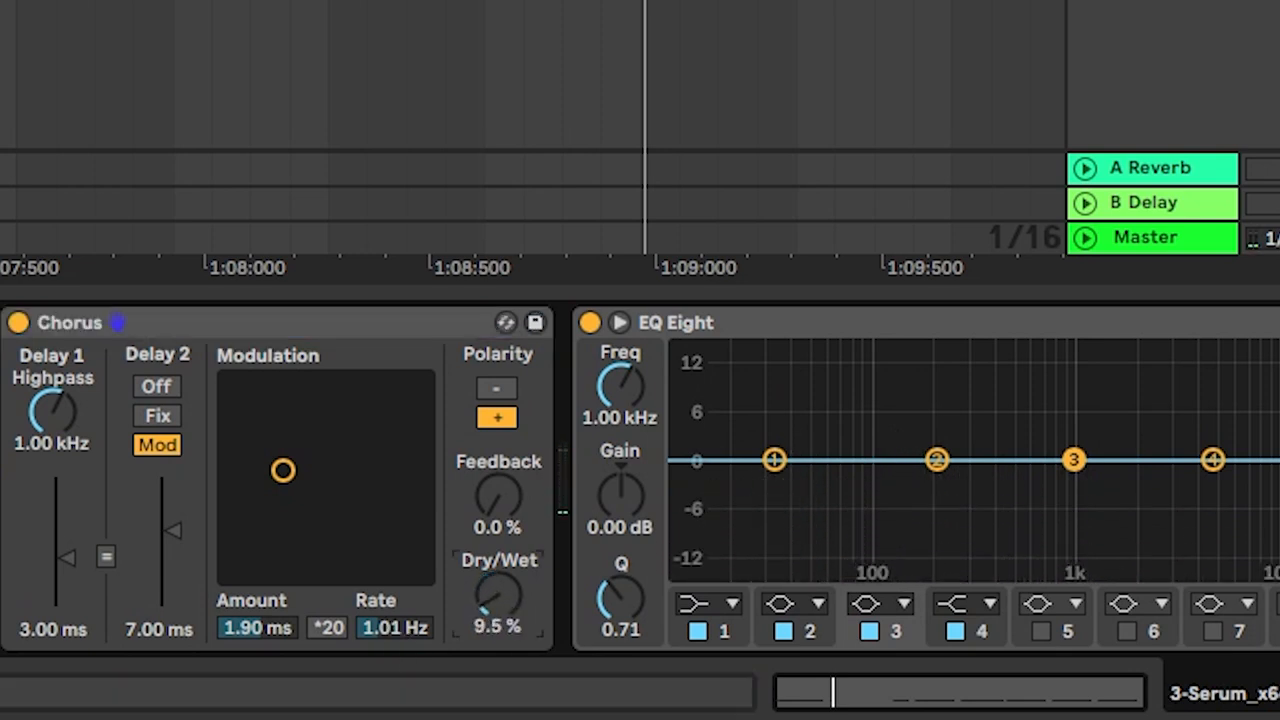
left_click_drag(497, 595, 497, 585)
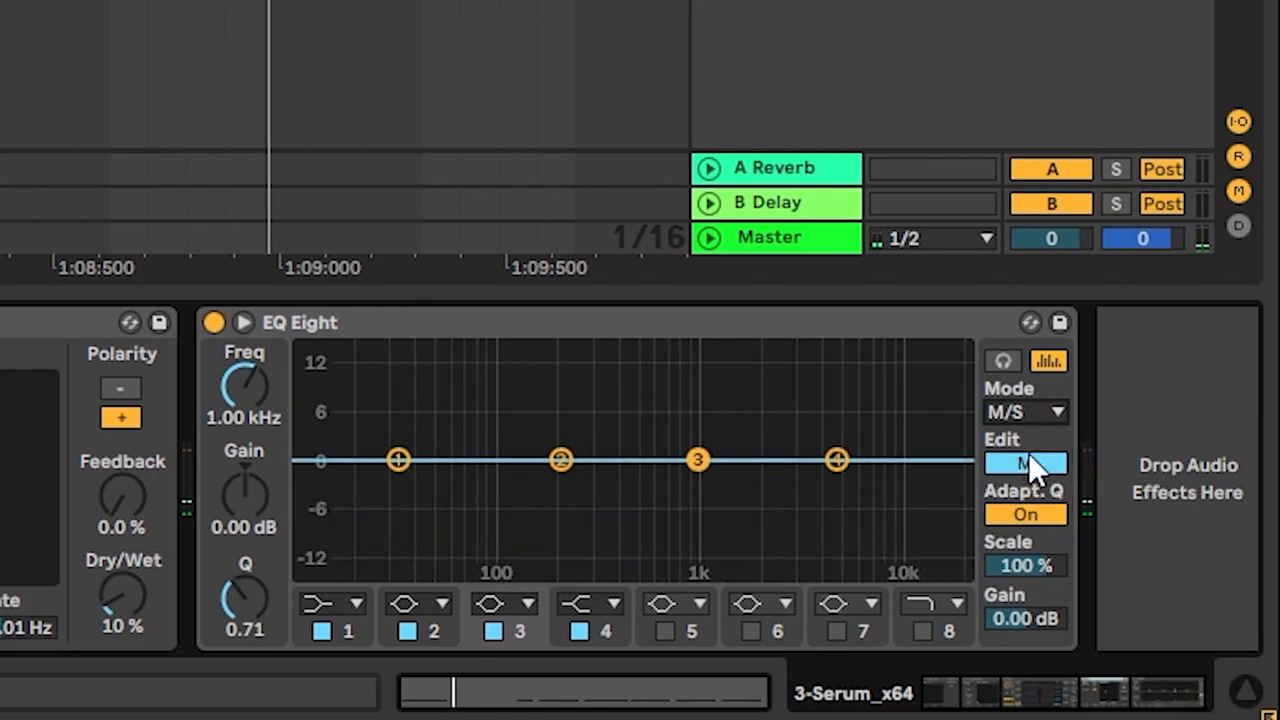
- High-pass the side channel near 52 Hz and notch the mid channel -15 dB near 667 Hz
left_click(1024, 462)
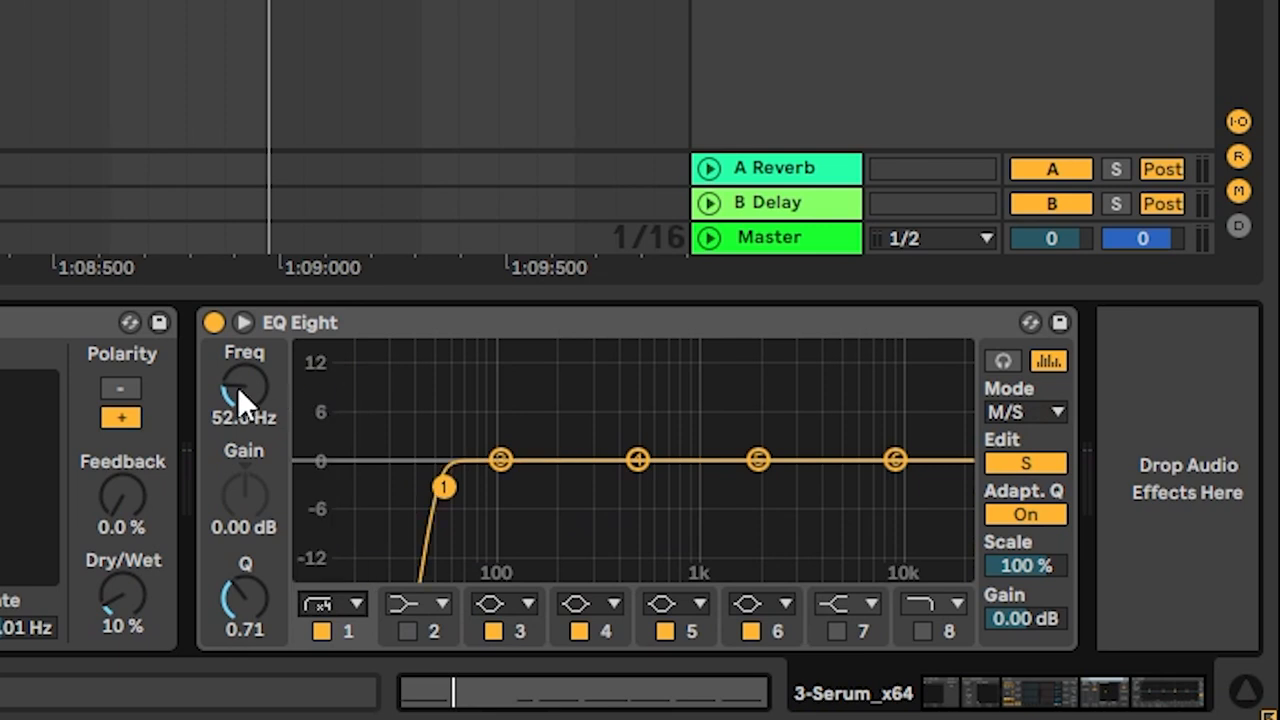
left_click_drag(243, 390, 260, 370)
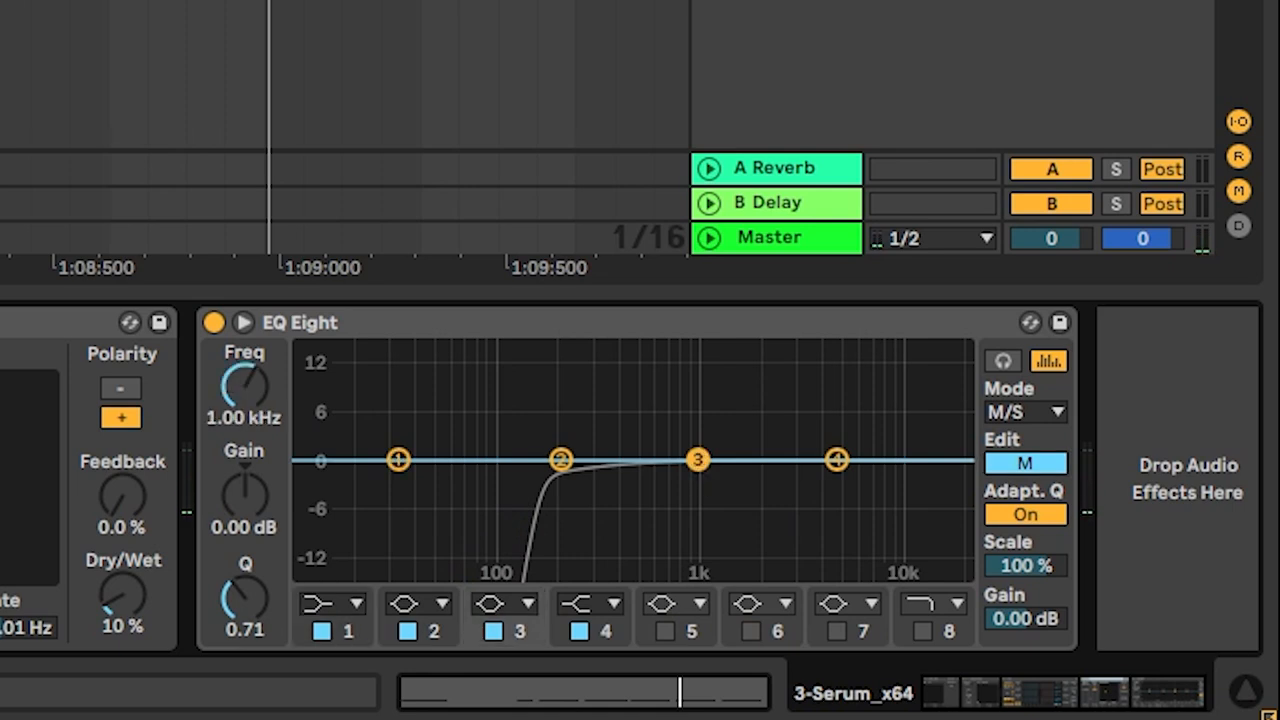
left_click_drag(698, 460, 707, 487)
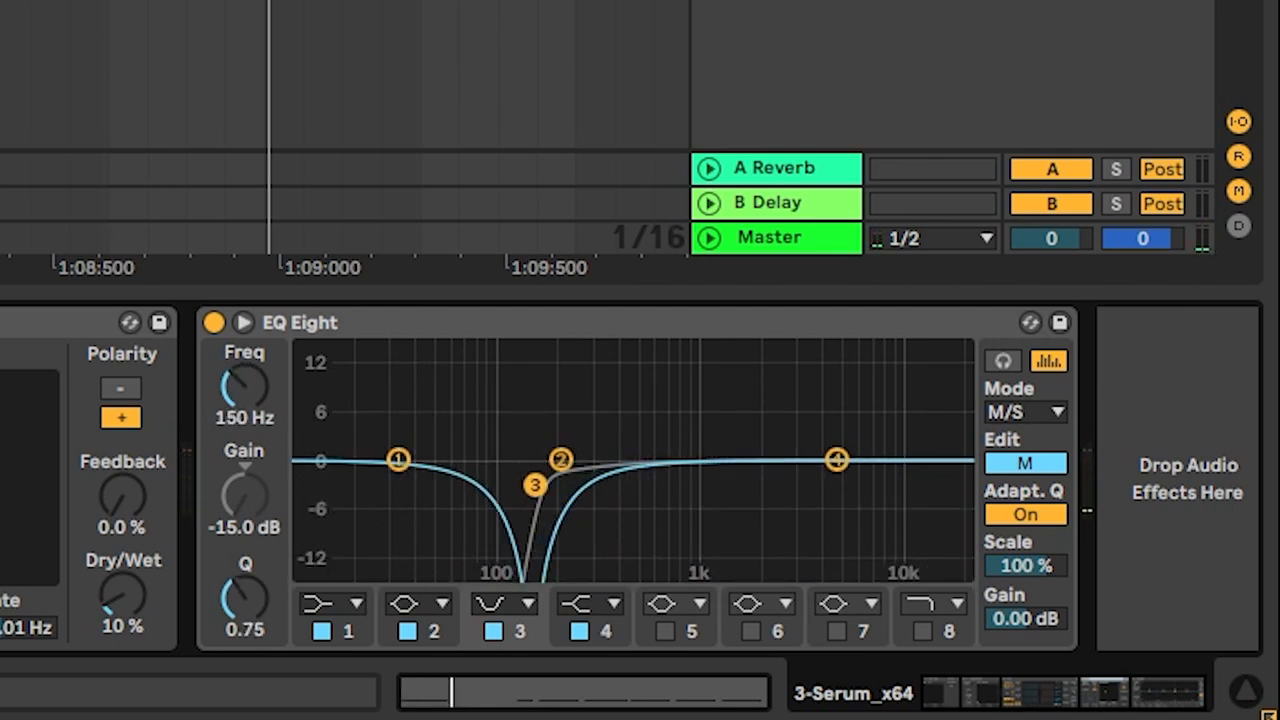
left_click_drag(836, 460, 826, 411)
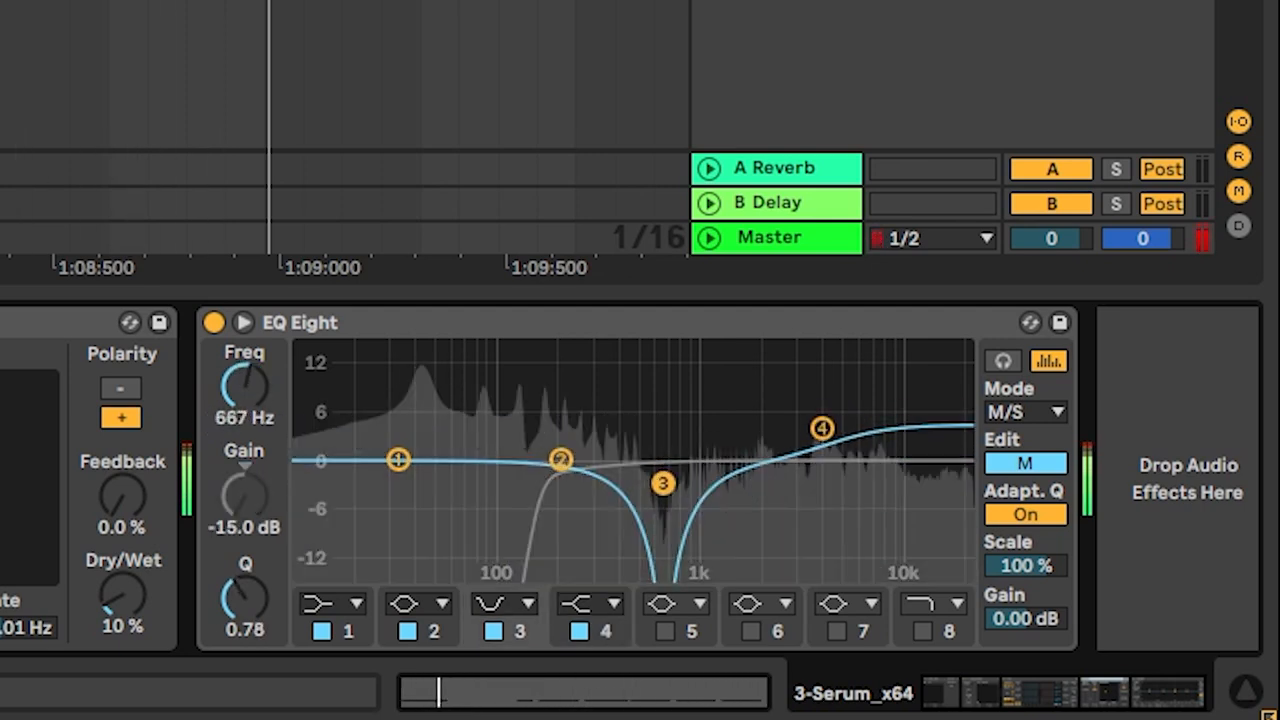
left_click_drag(663, 483, 652, 481)
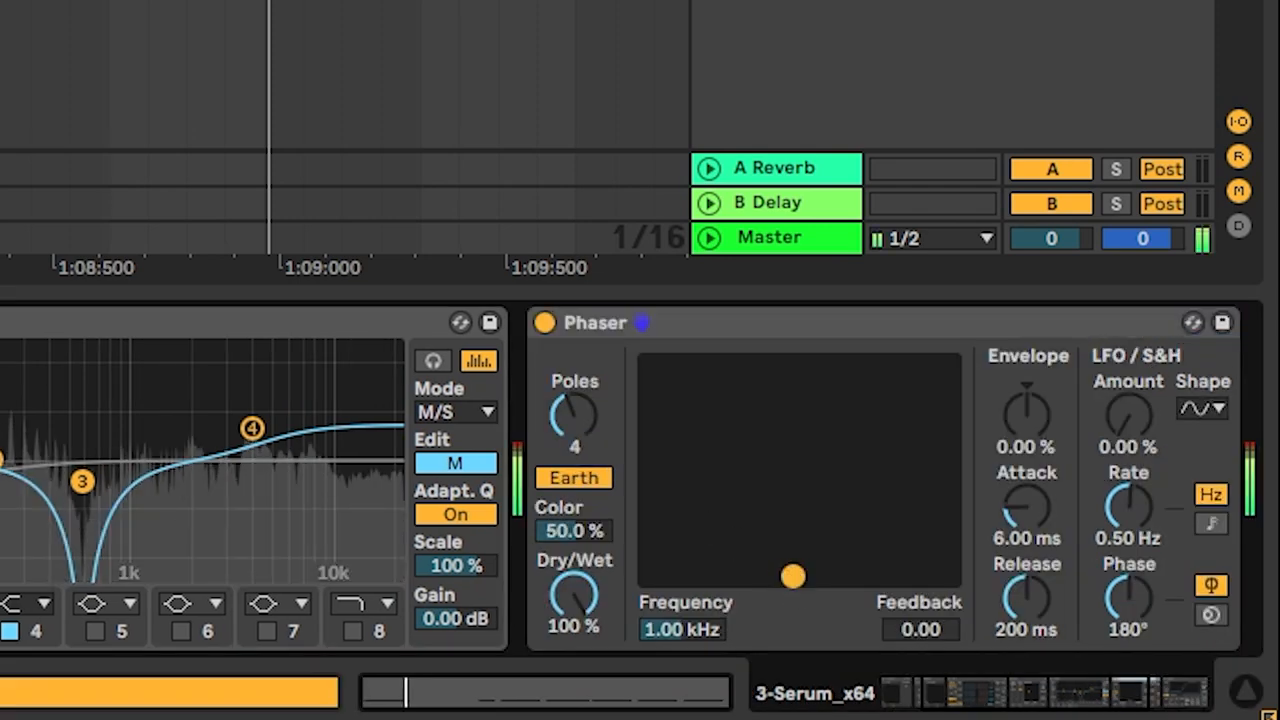
- Sweep the Phaser frequency through 825, 674 and 379 Hz, settling near 883 Hz
left_click_drag(792, 576, 782, 576)
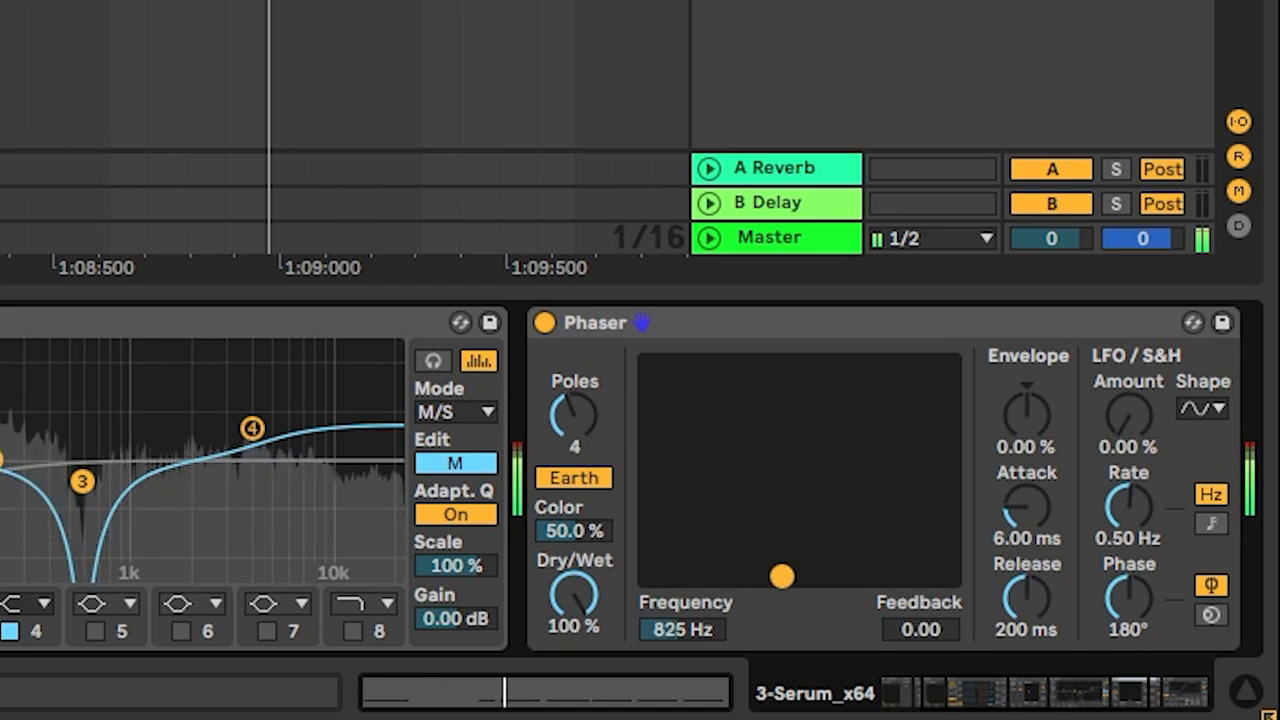
left_click_drag(783, 576, 771, 576)
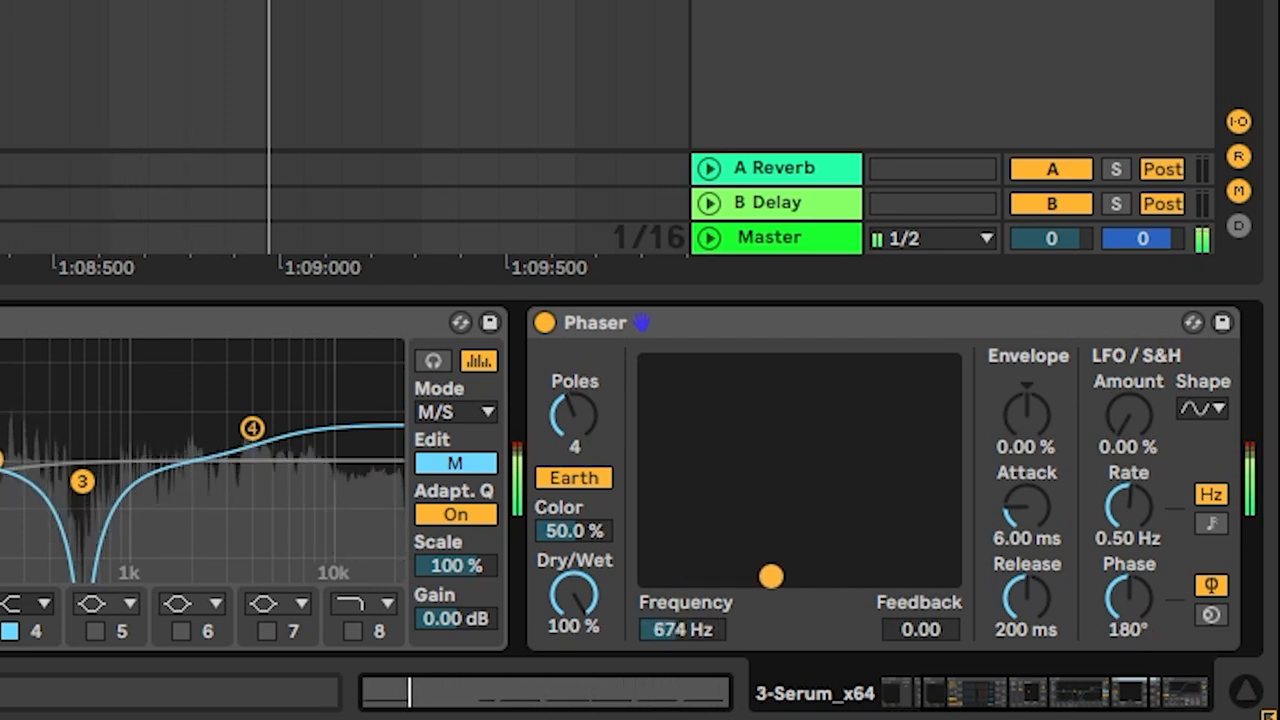
left_click_drag(770, 576, 740, 576)
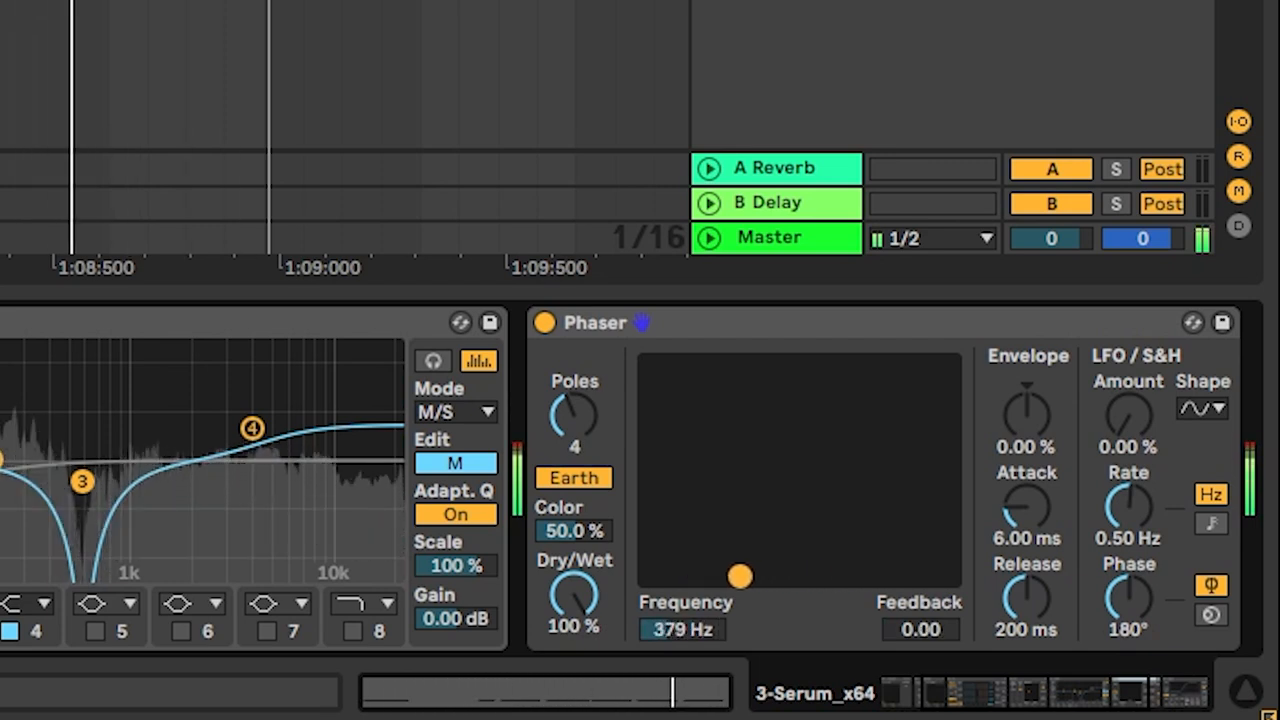
left_click_drag(740, 576, 785, 576)
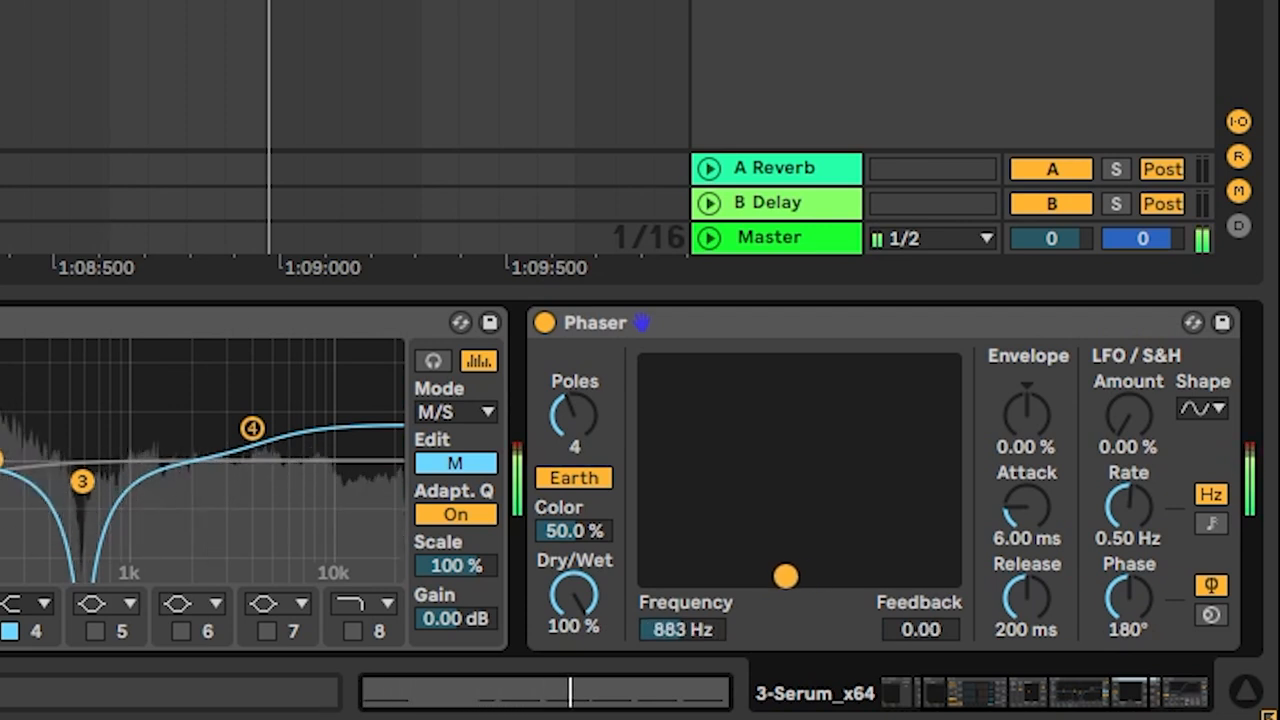
left_click_drag(785, 575, 778, 576)
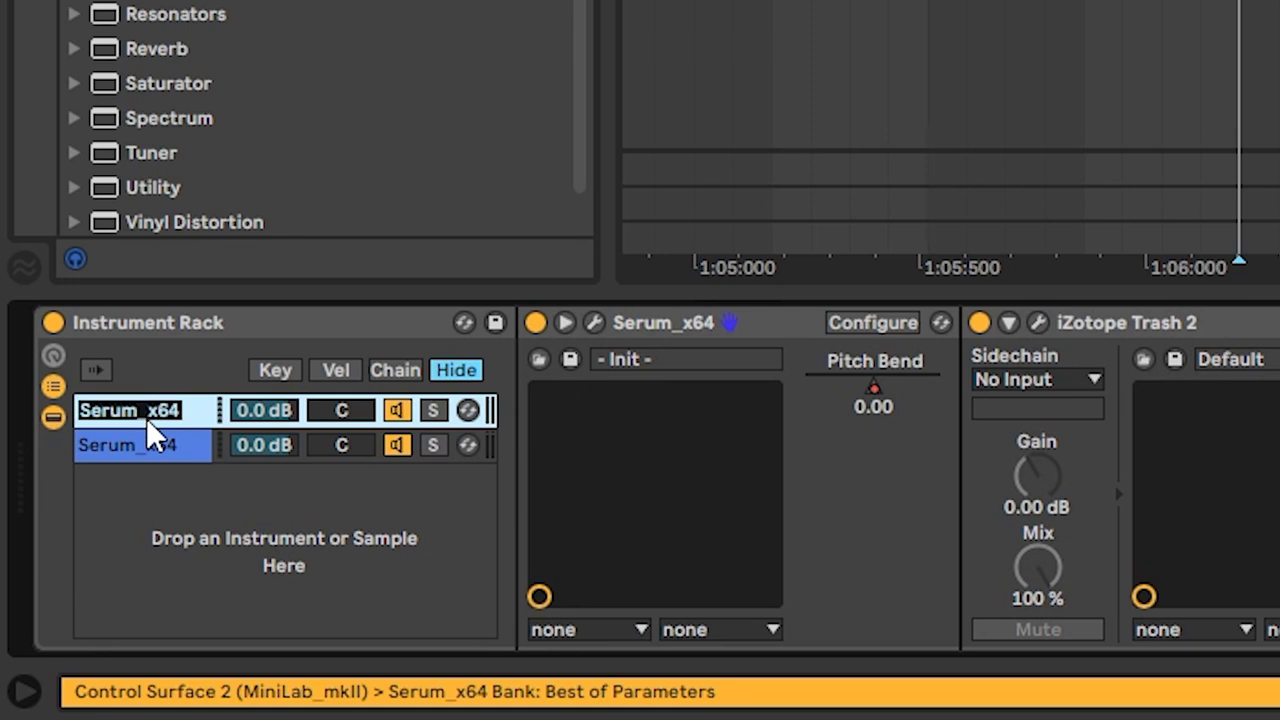
- Name the two Serum chains 'Main Layer' and 'Stereo Layer'
type("Main Layer")
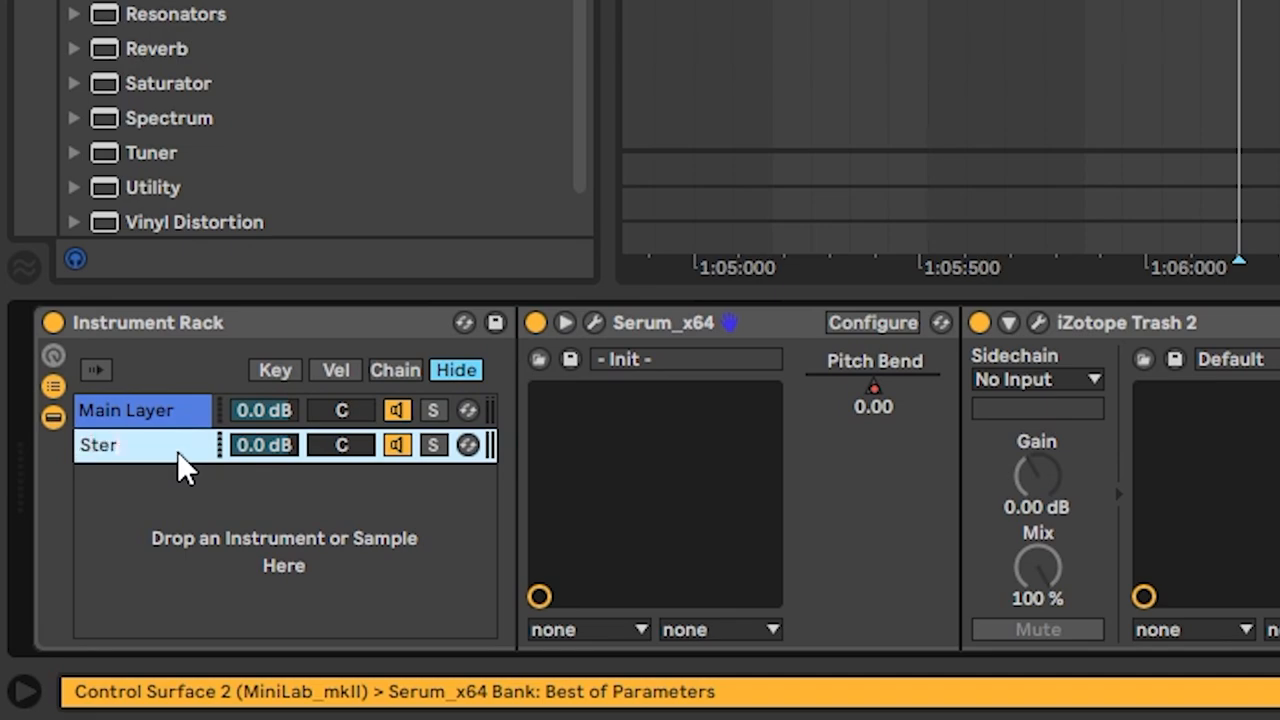
type("Stereo Layer")
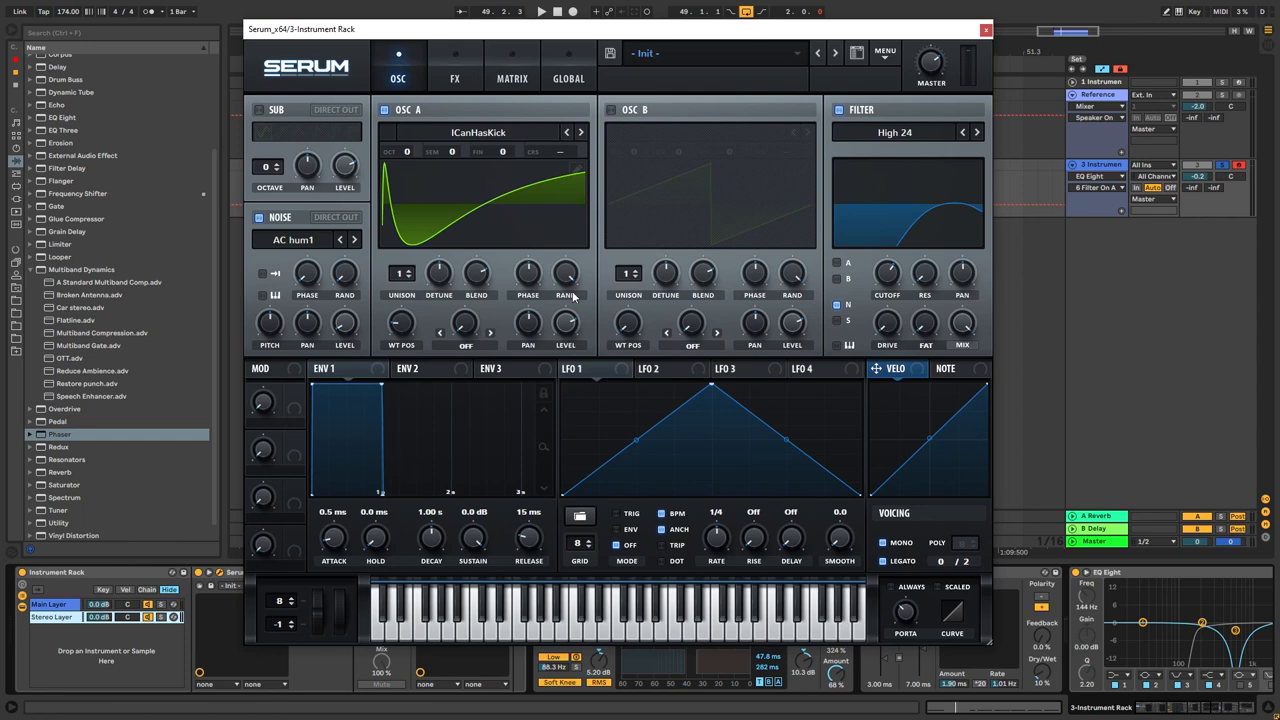
- Load the BS2 - Subby Saw wavetable into oscillator A, then close Serum
left_click(478, 132)
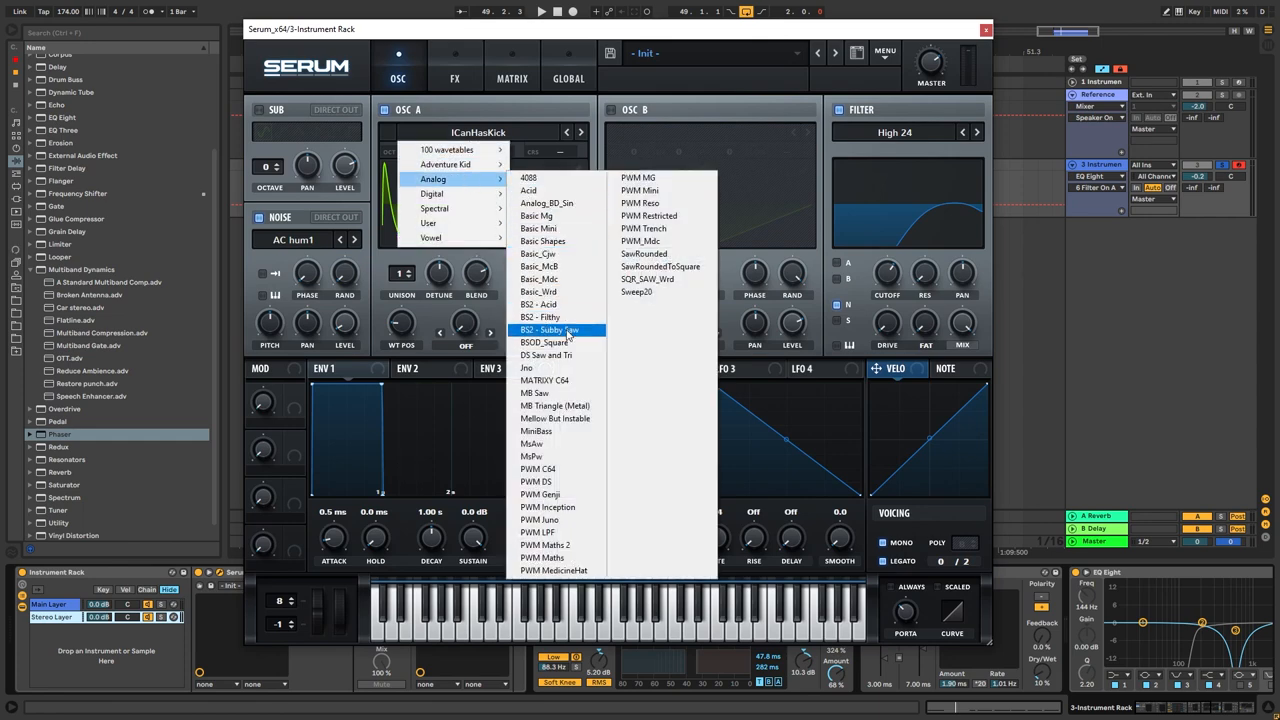
left_click(549, 329)
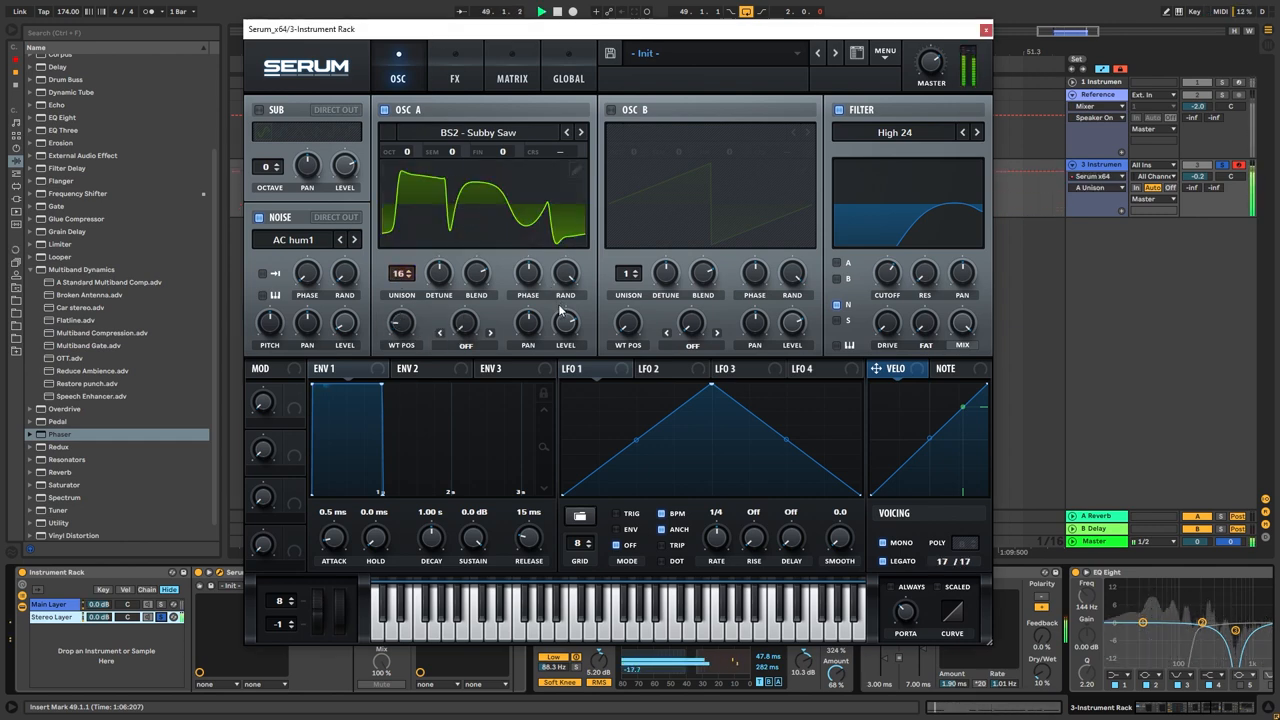
left_click(977, 33)
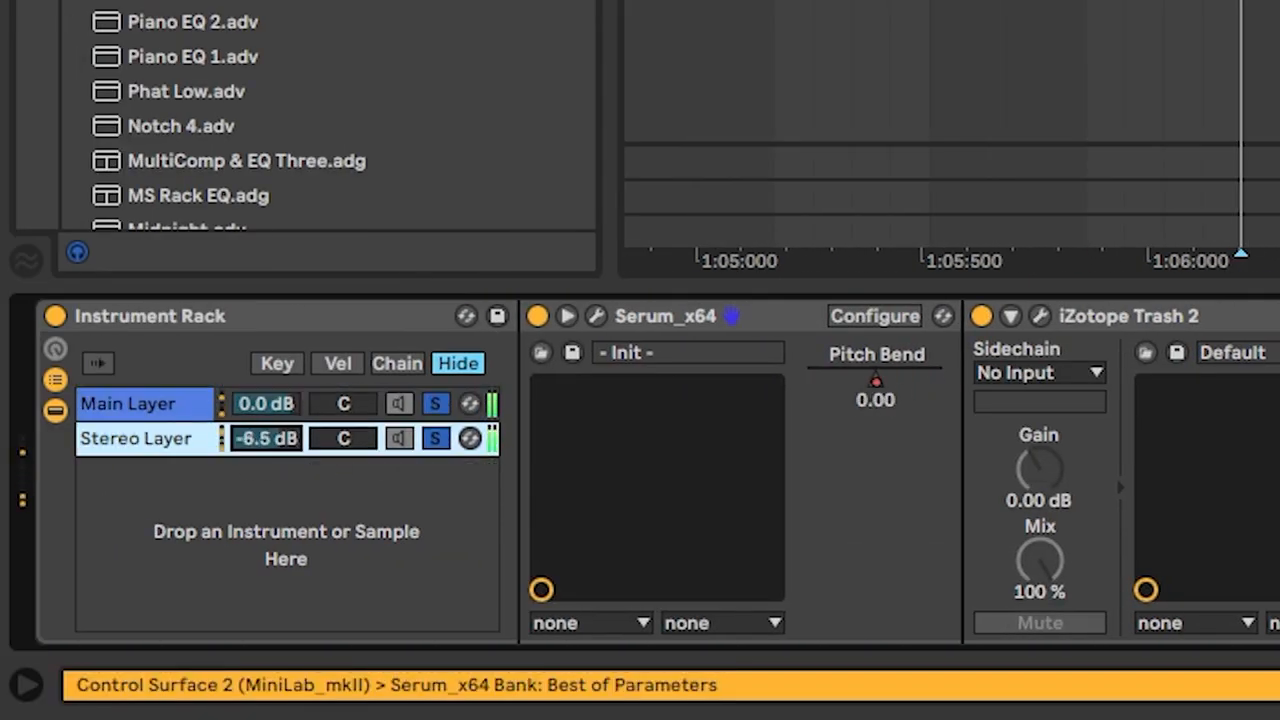
- Turn the Stereo Layer chain down to -5.2 dB and reopen its Serum window
left_click_drag(265, 438, 265, 420)
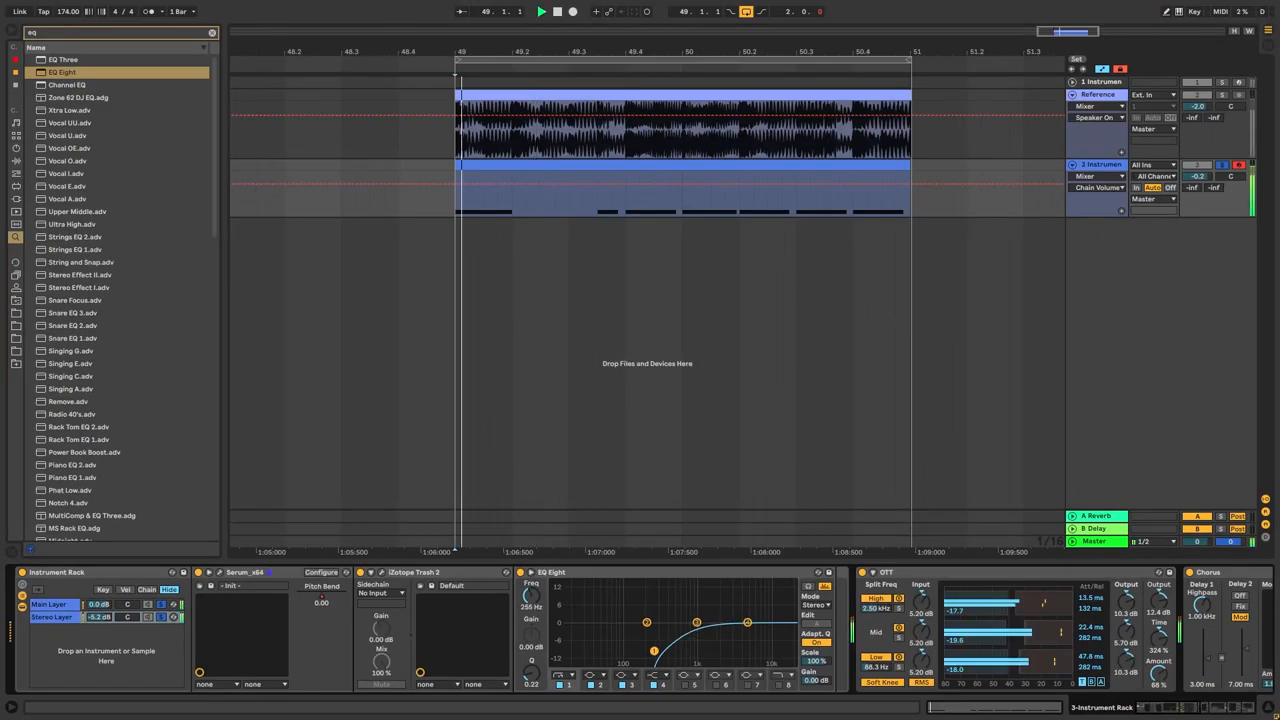
left_click(542, 12)
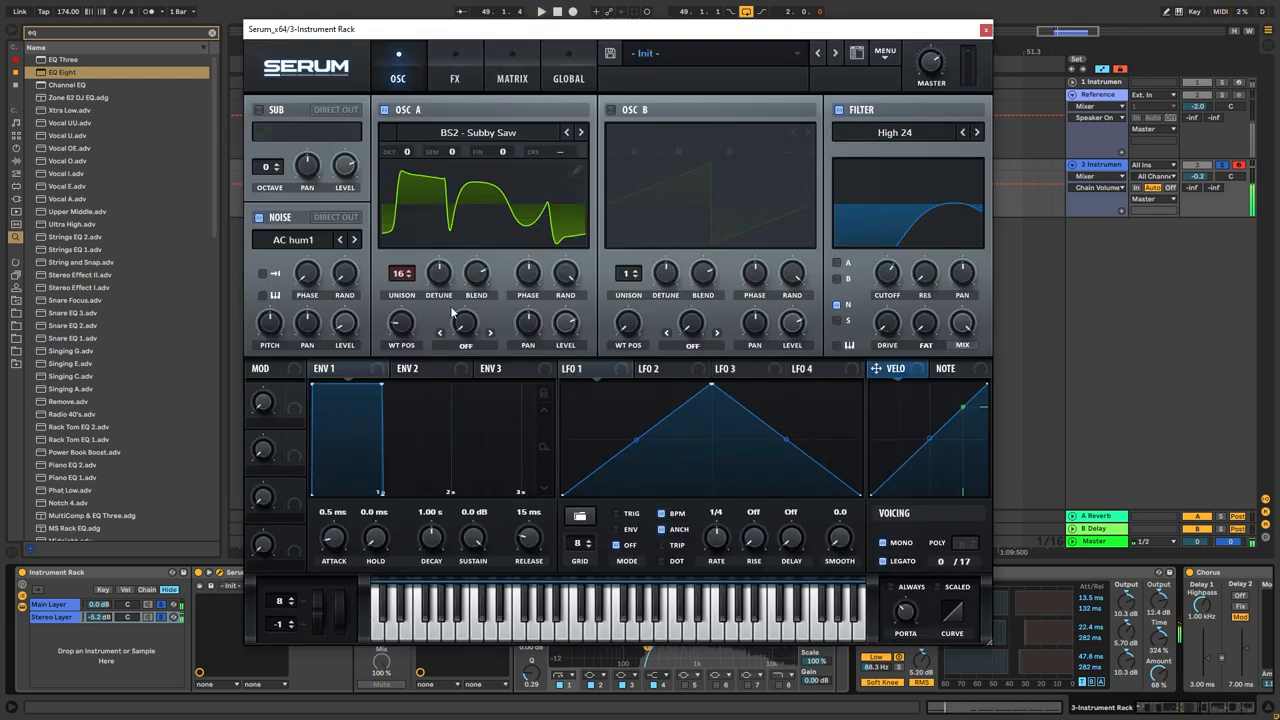
- Try MB Saw, Basic Shapes and Basic_Cjw on oscillator A, return to BS2 - Subby Saw, and close Serum
left_click(581, 132)
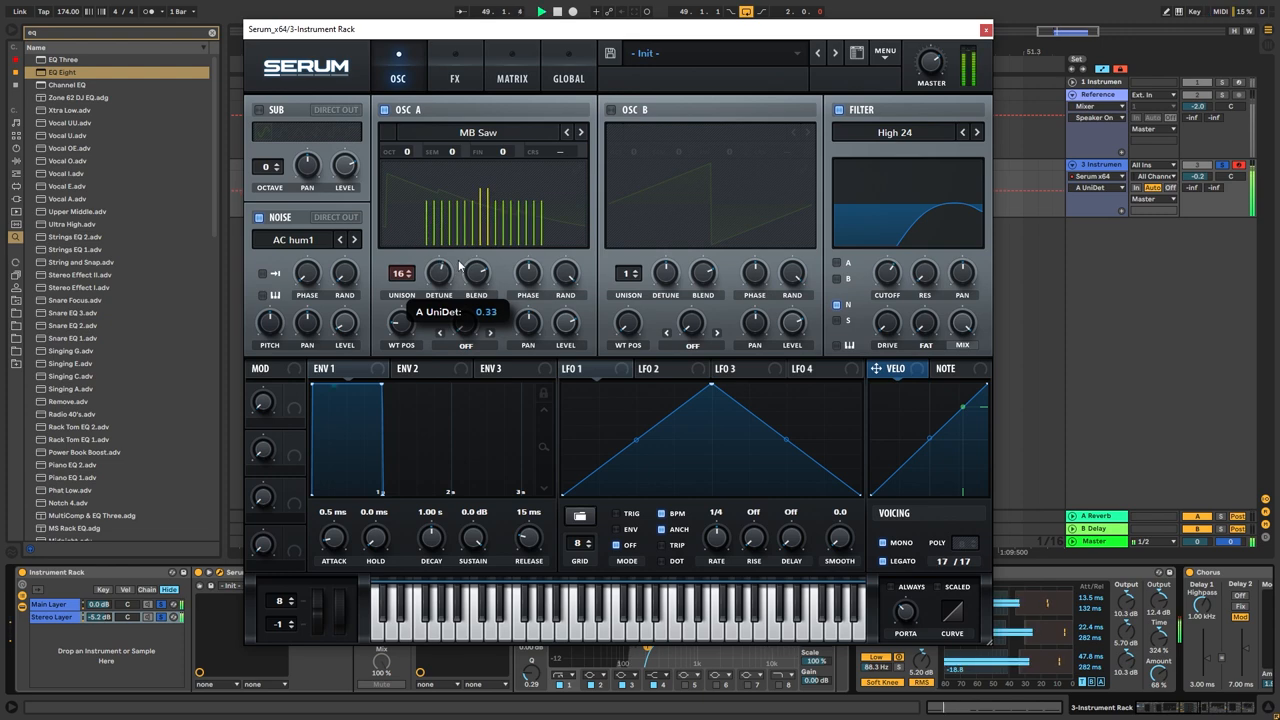
left_click(483, 131)
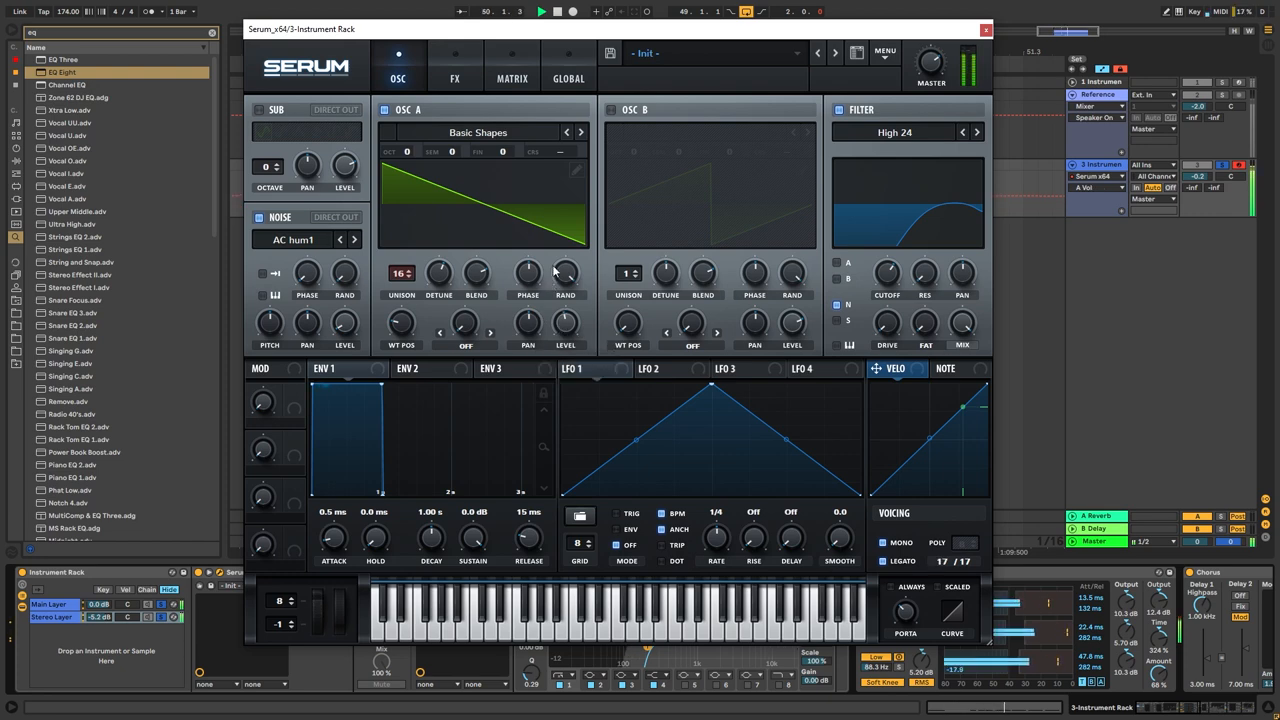
left_click(476, 132)
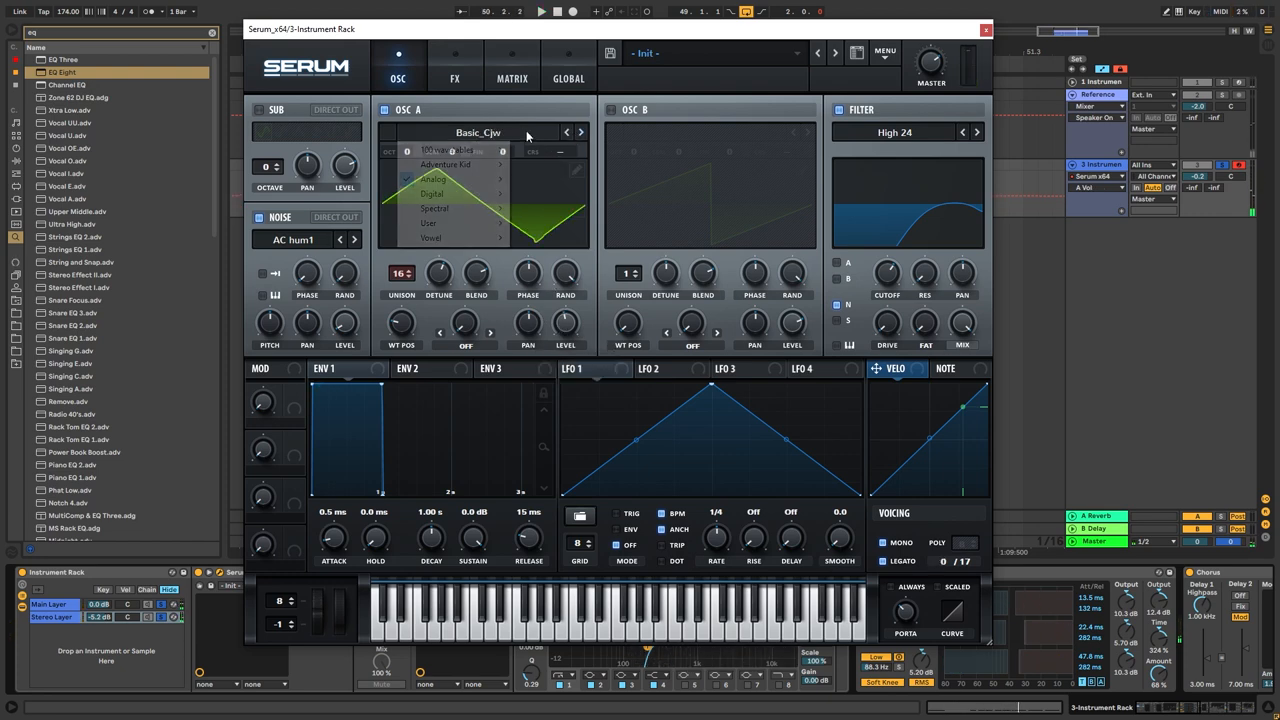
left_click(435, 178)
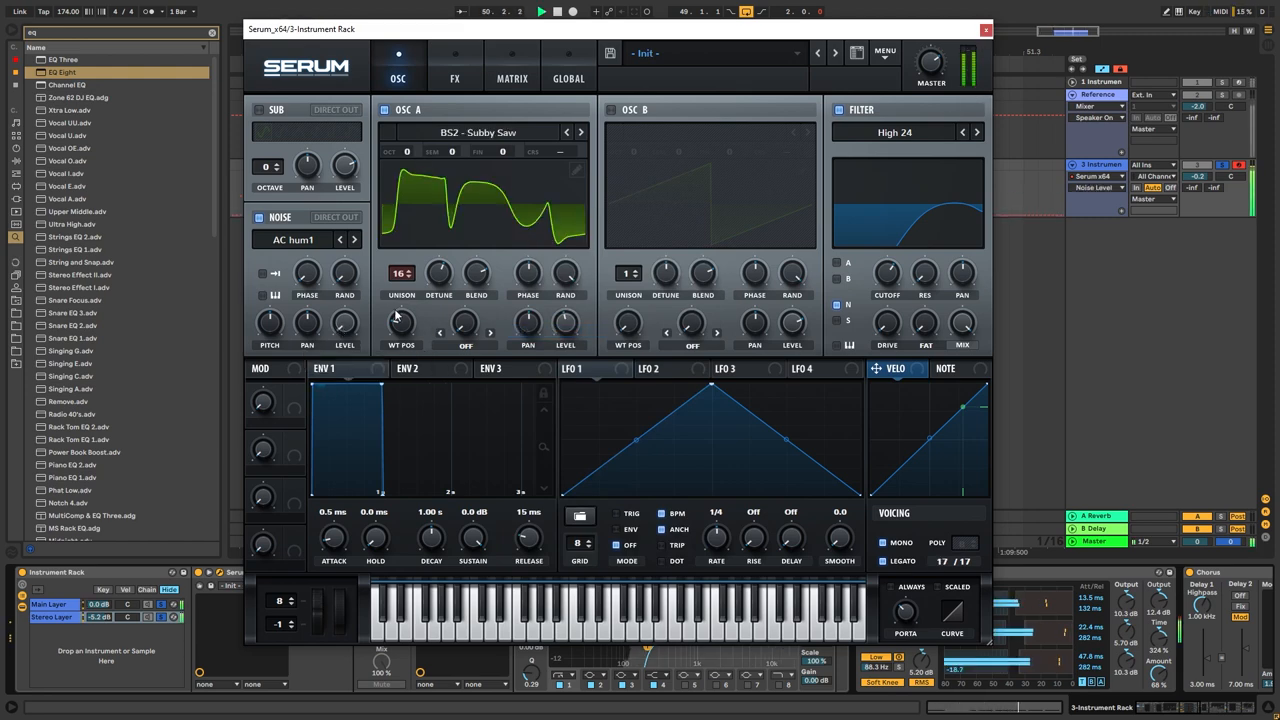
left_click(980, 31)
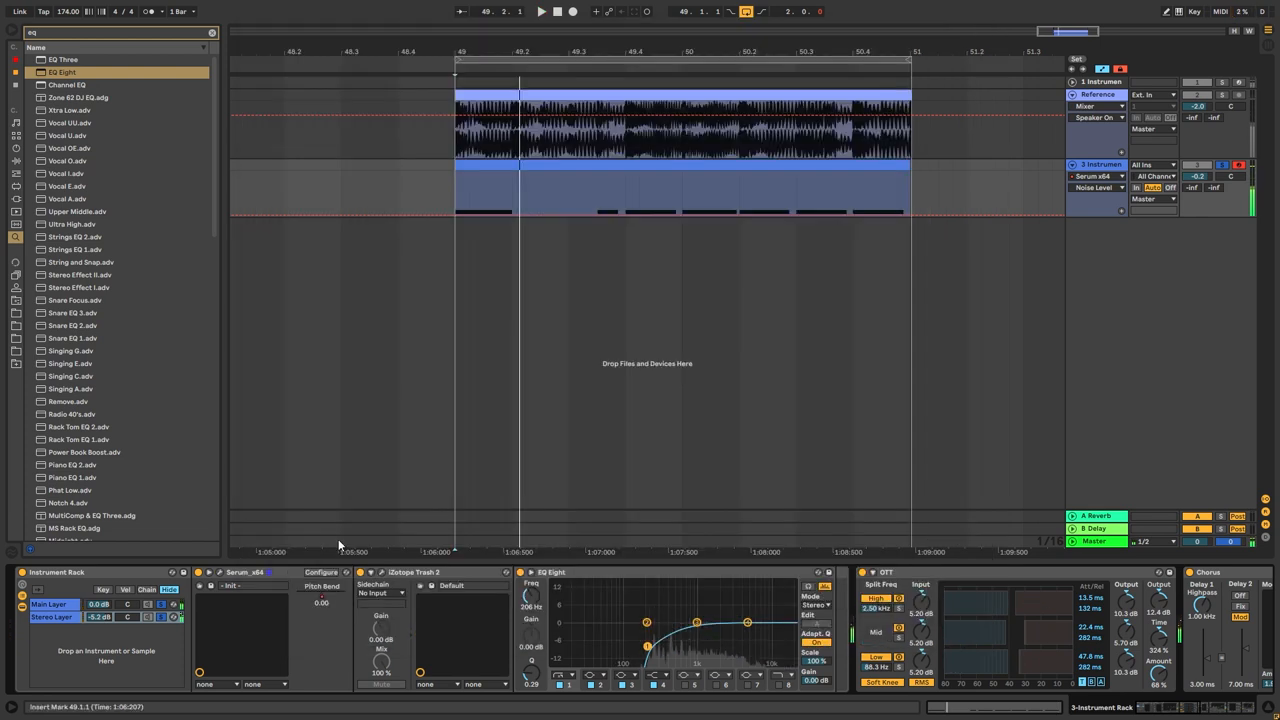